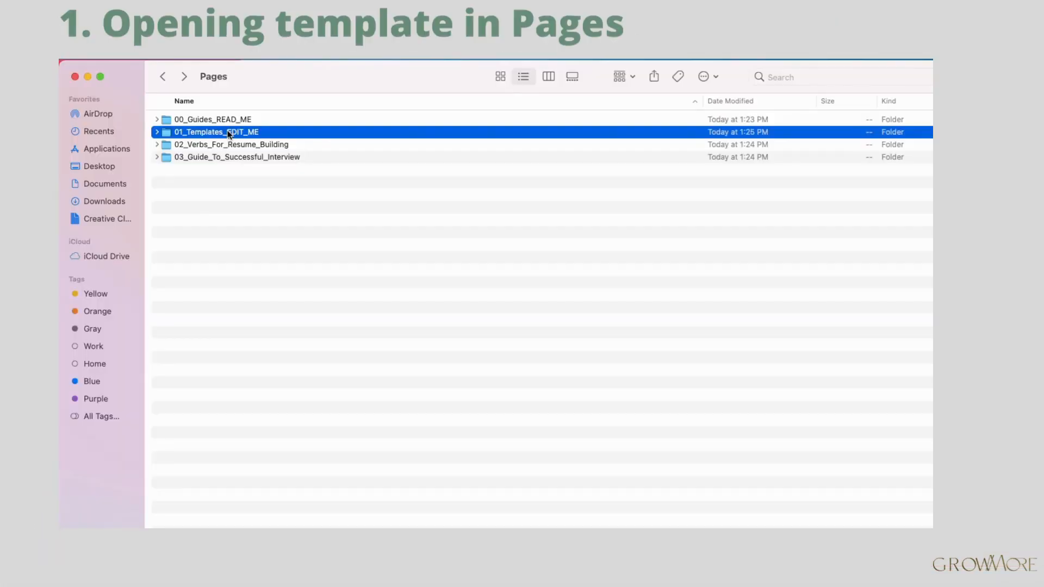
Open the 2_Page_Resume template from the A4 folder inside 01_Templates_EDIT_ME
double_click(216, 131)
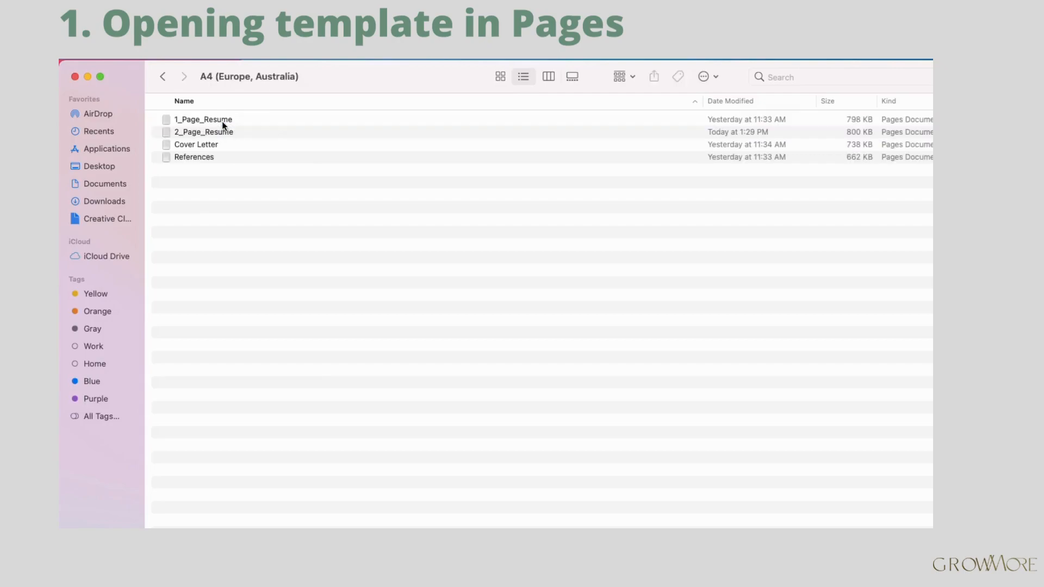
right_click(203, 131)
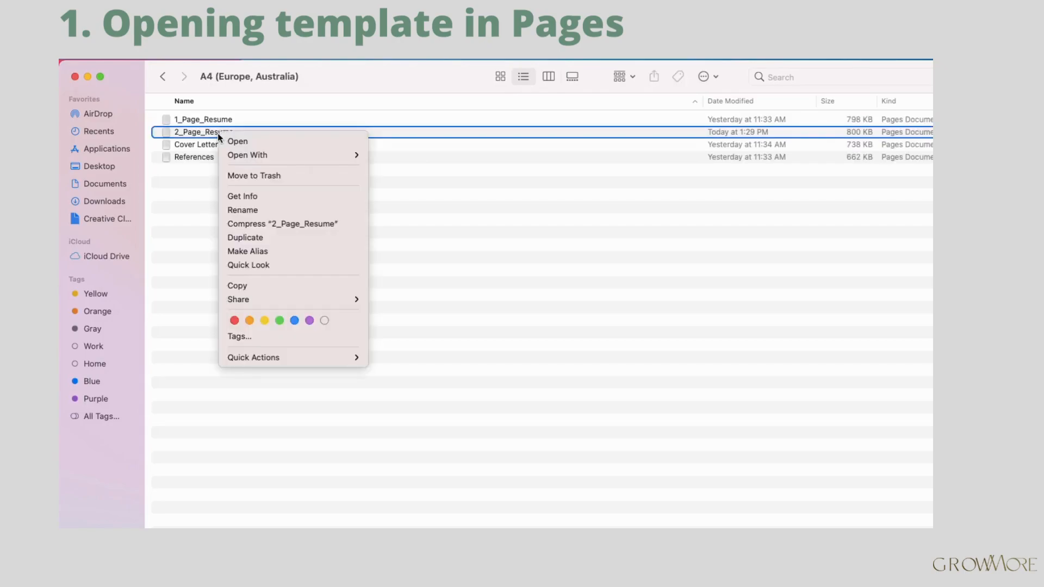
click(389, 158)
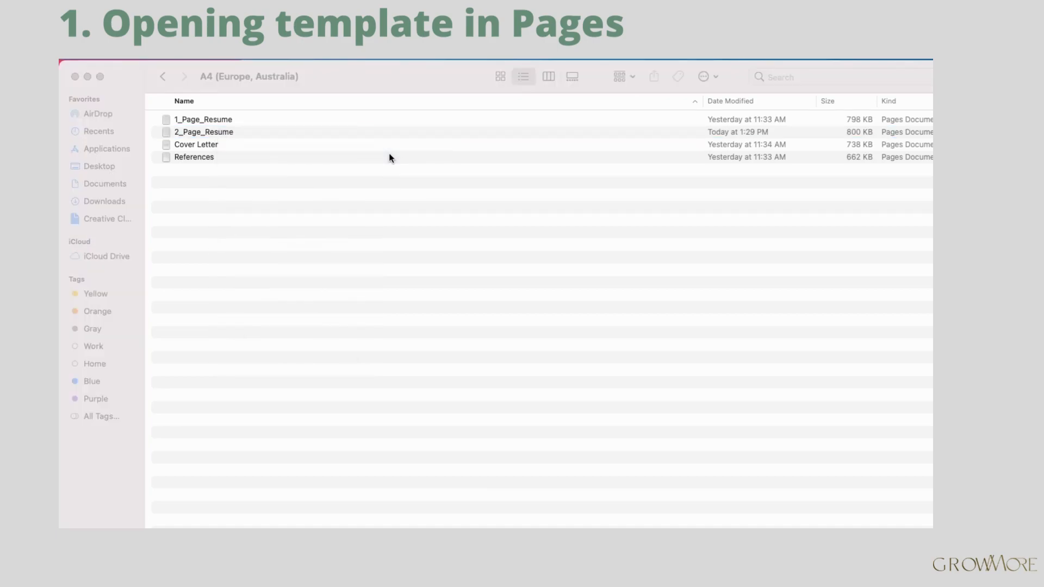
double_click(204, 131)
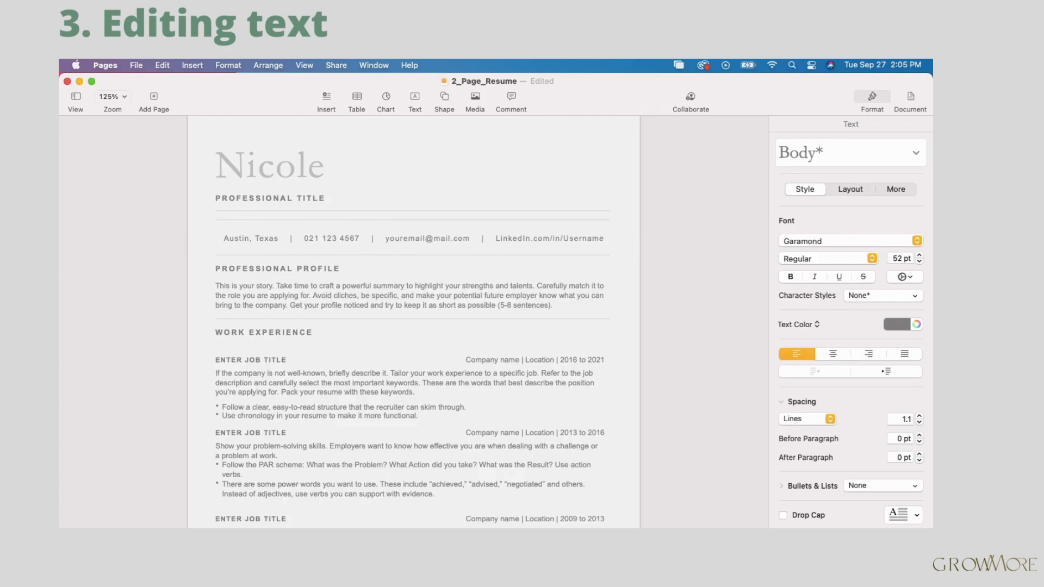
Add 'Smith' and replace 'Nicole' with 'Monica' so the heading reads 'Monica Smith'
text(Smith)
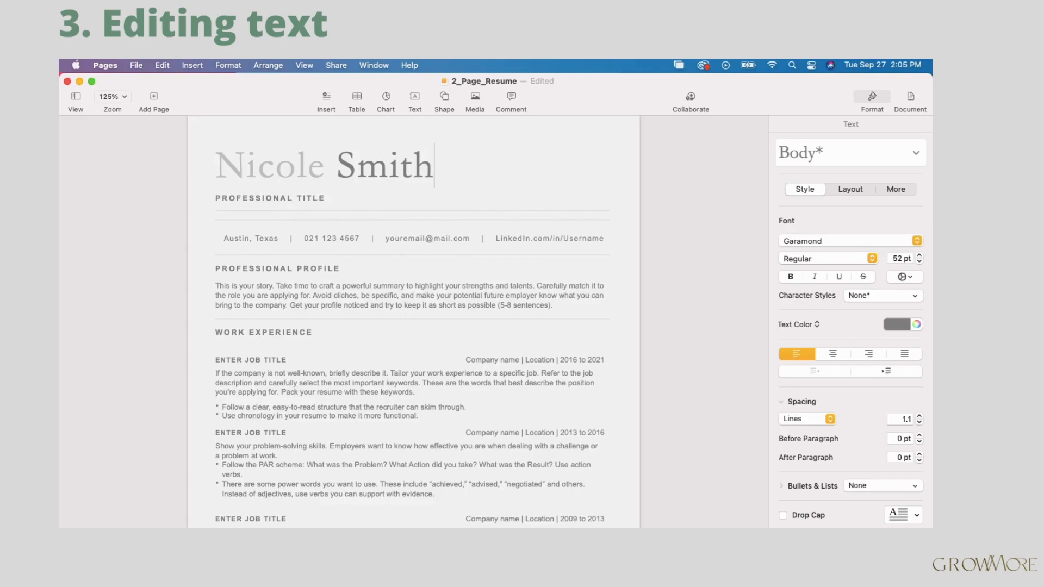
text(Mon)
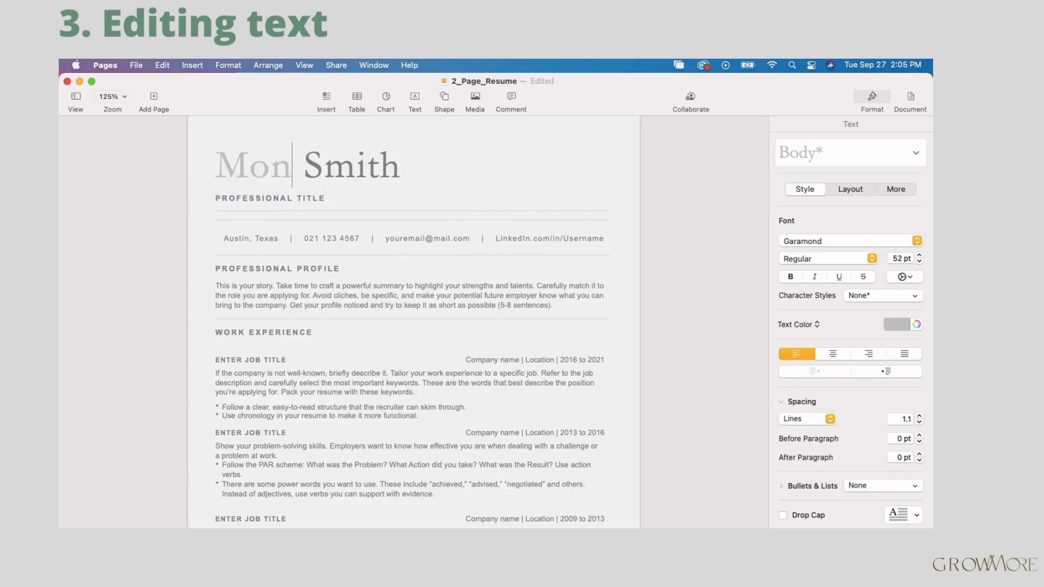
text(ica)
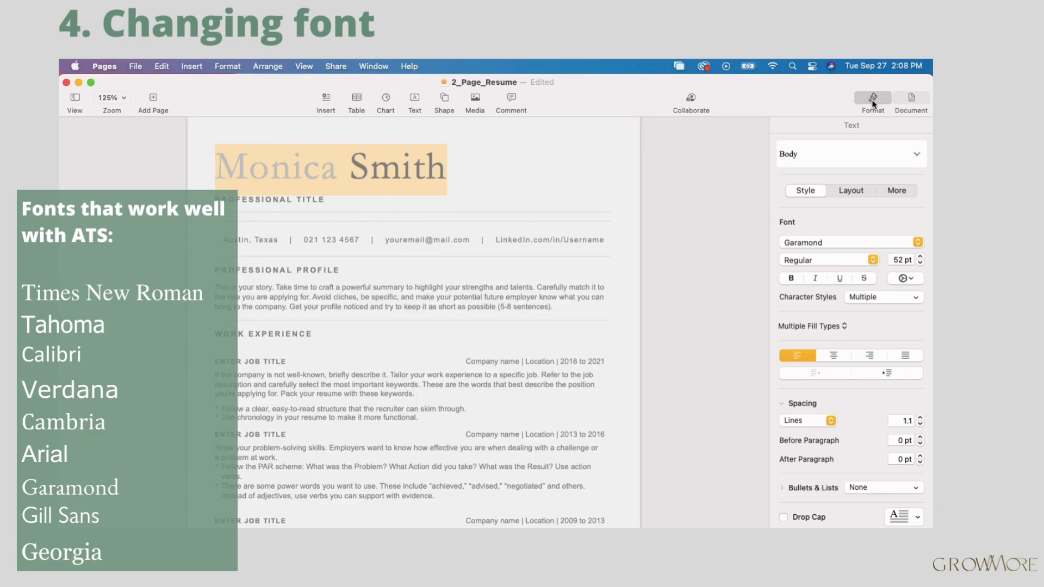
mouse_move(917, 154)
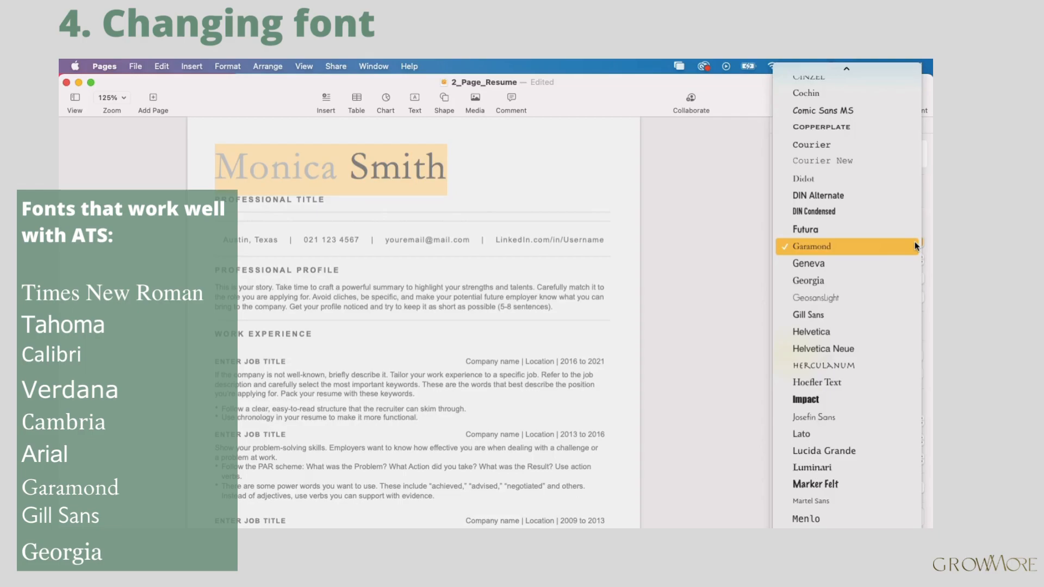
scroll(down, 3)
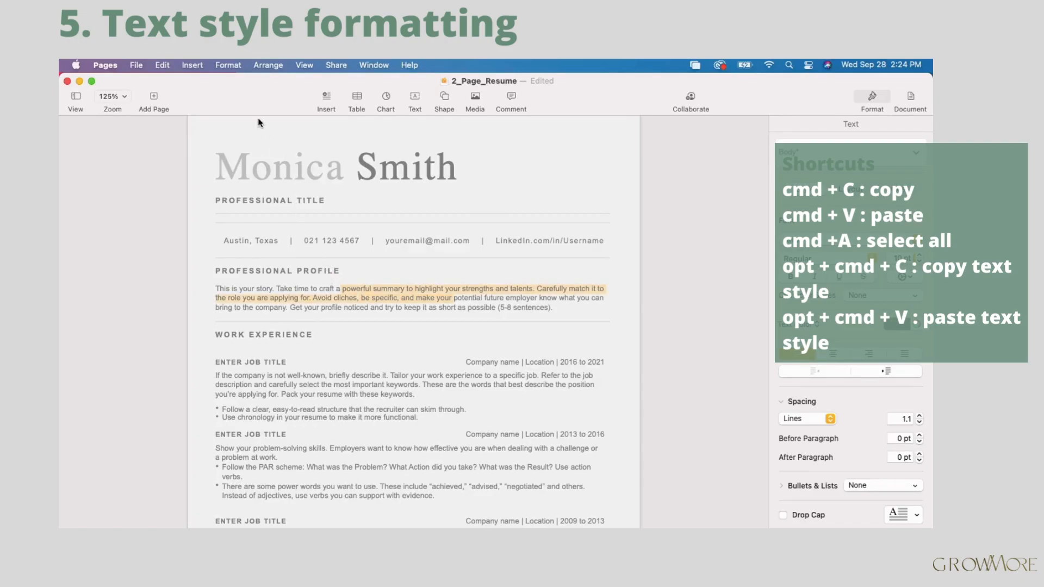
Open the Format menu with the profile placeholder text selected
click(228, 65)
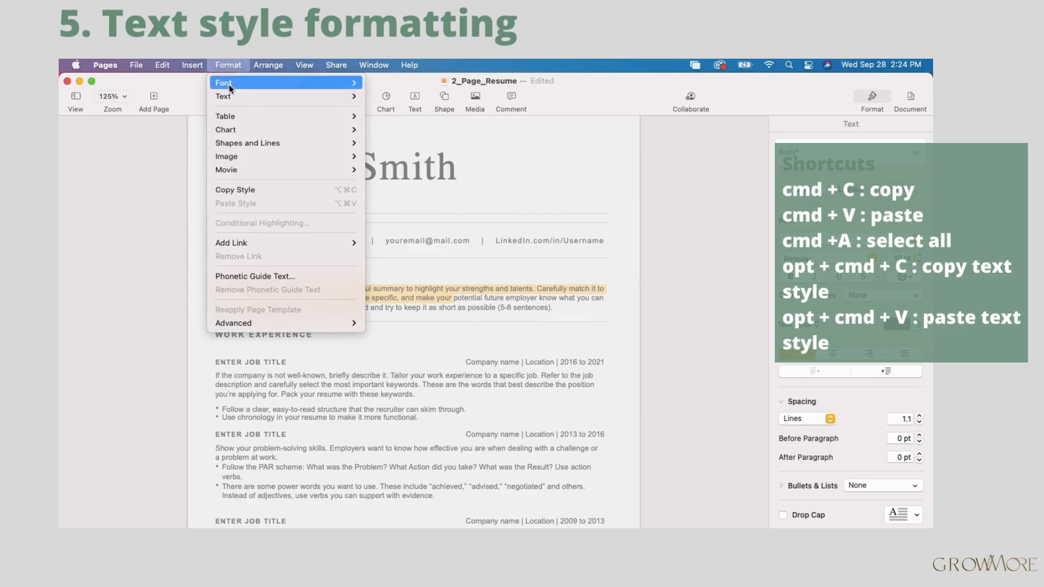
mouse_move(246, 189)
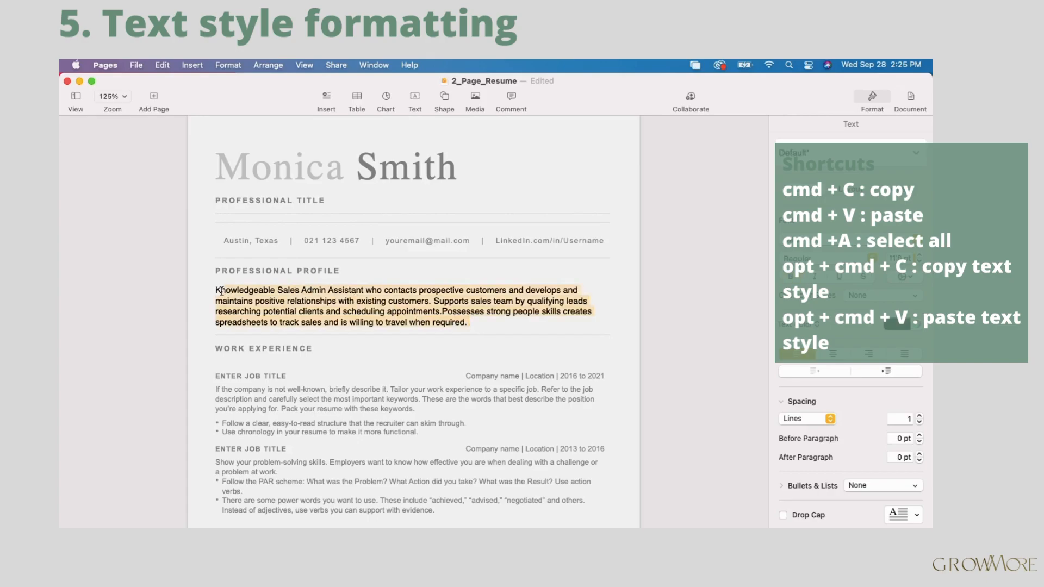
mouse_move(227, 108)
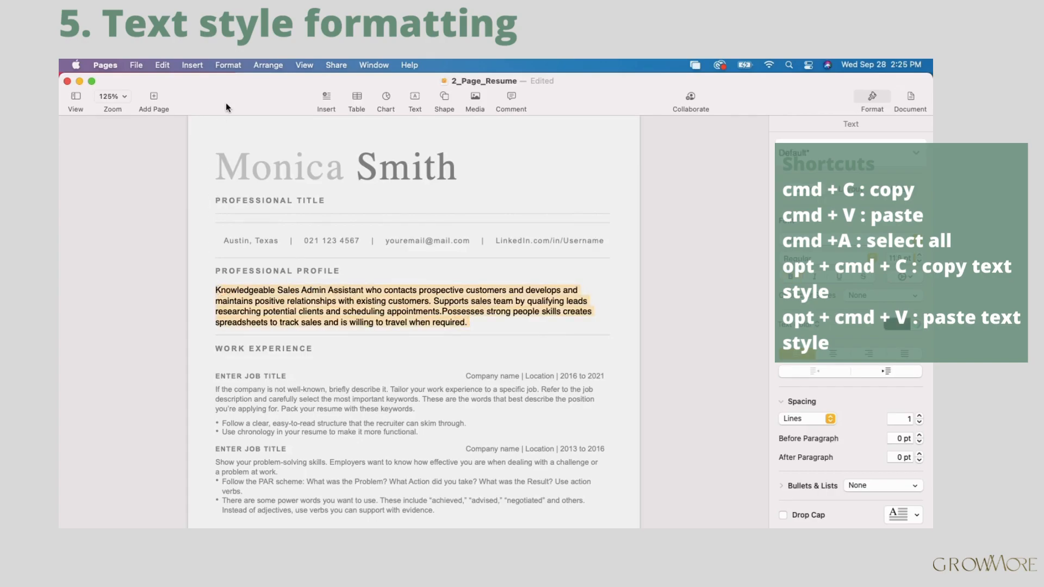
Copy the template's grey body text style onto the Sales Admin Assistant profile paragraph
click(228, 65)
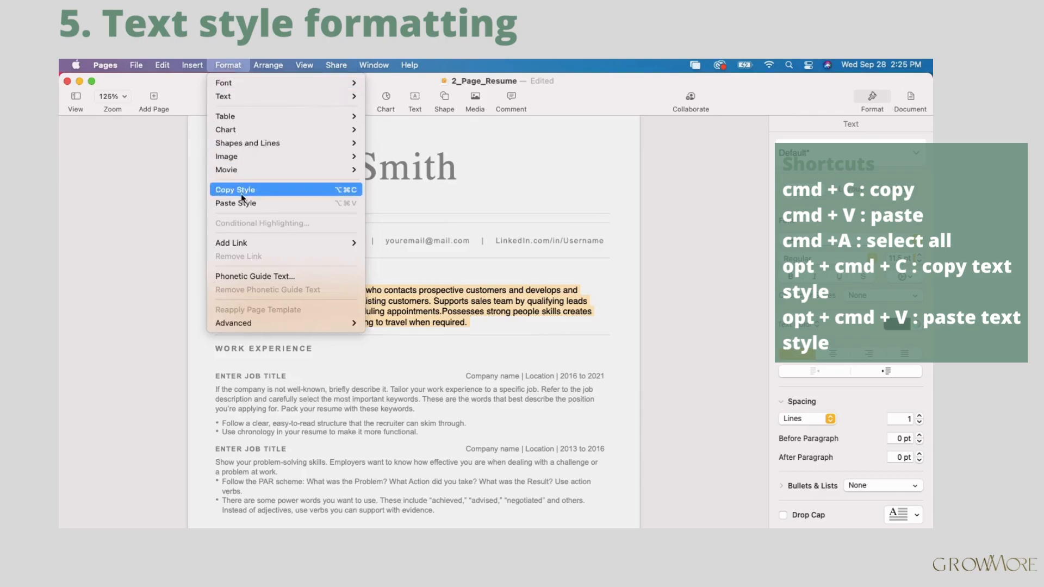
mouse_move(235, 203)
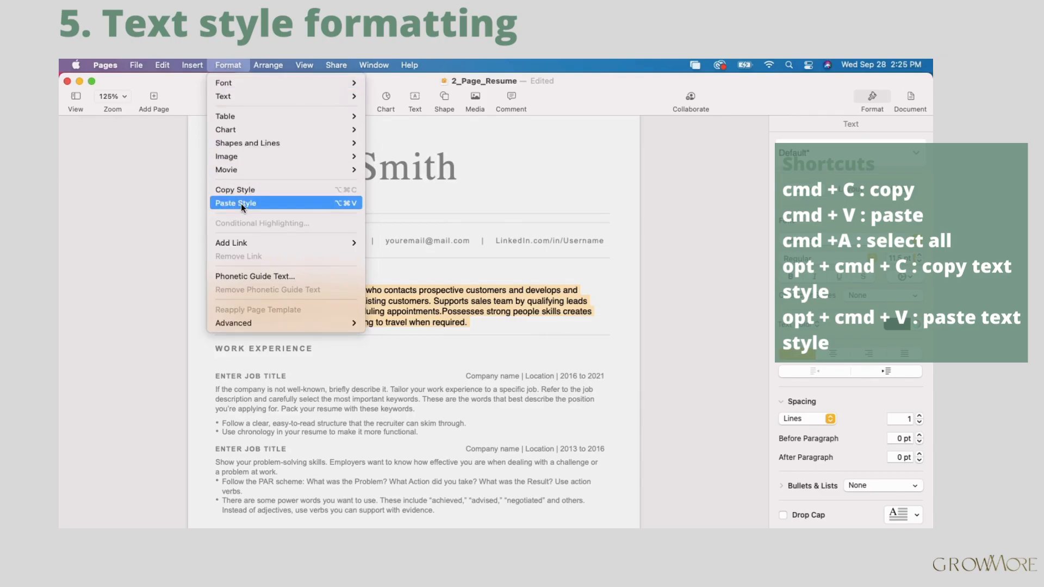
click(235, 203)
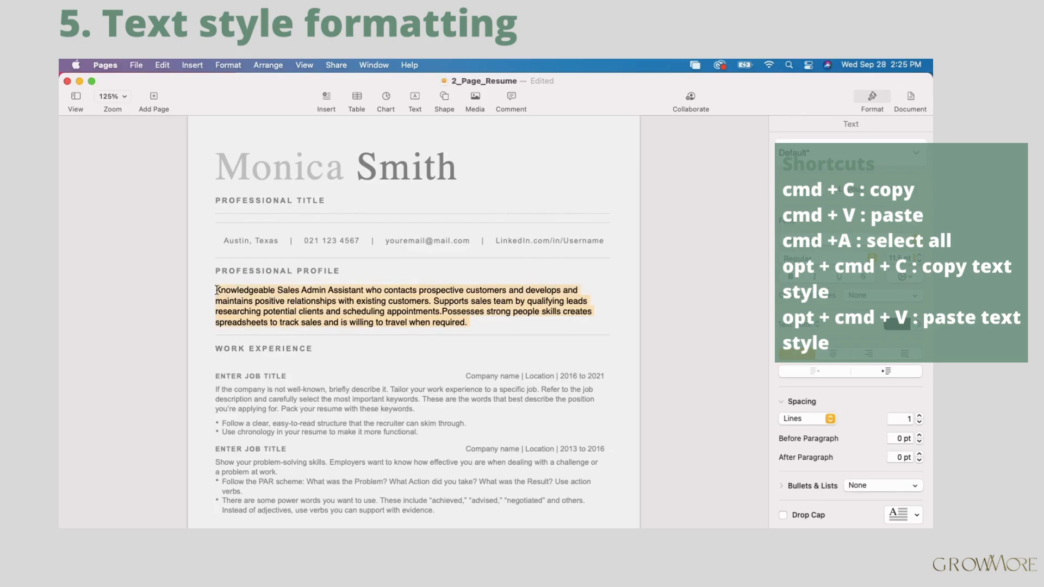
click(919, 415)
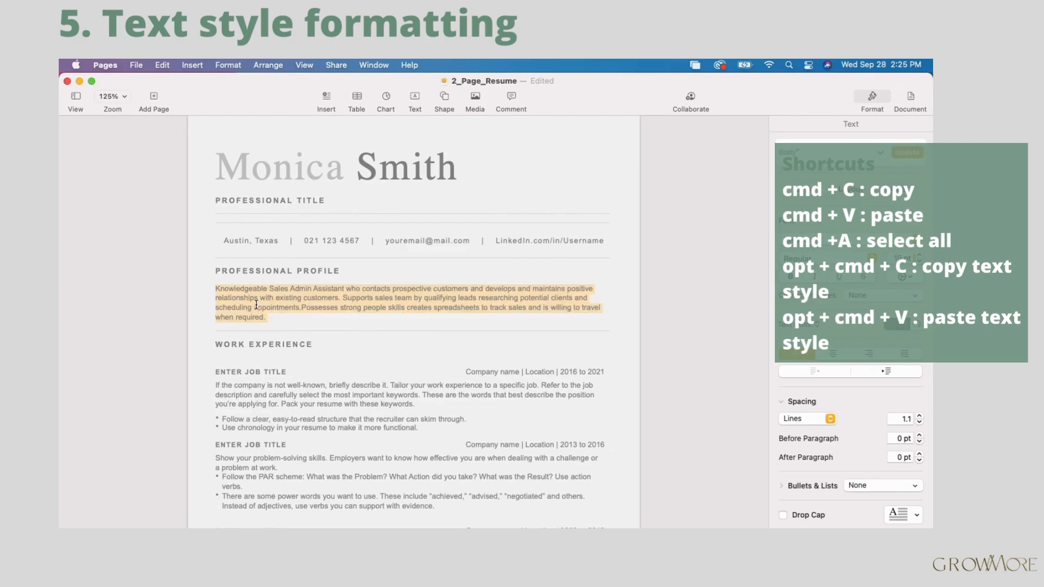
click(283, 322)
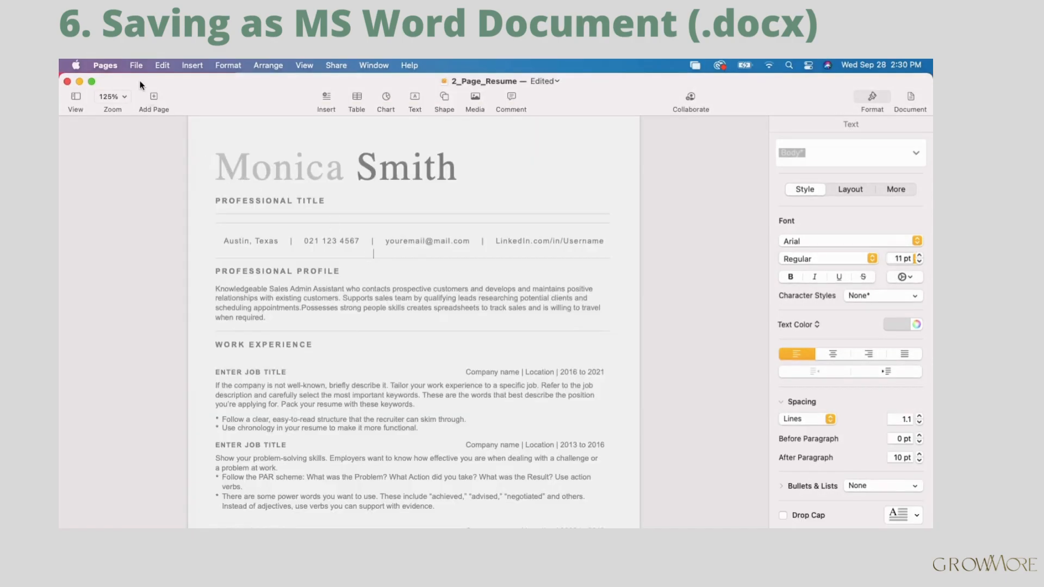
click(135, 65)
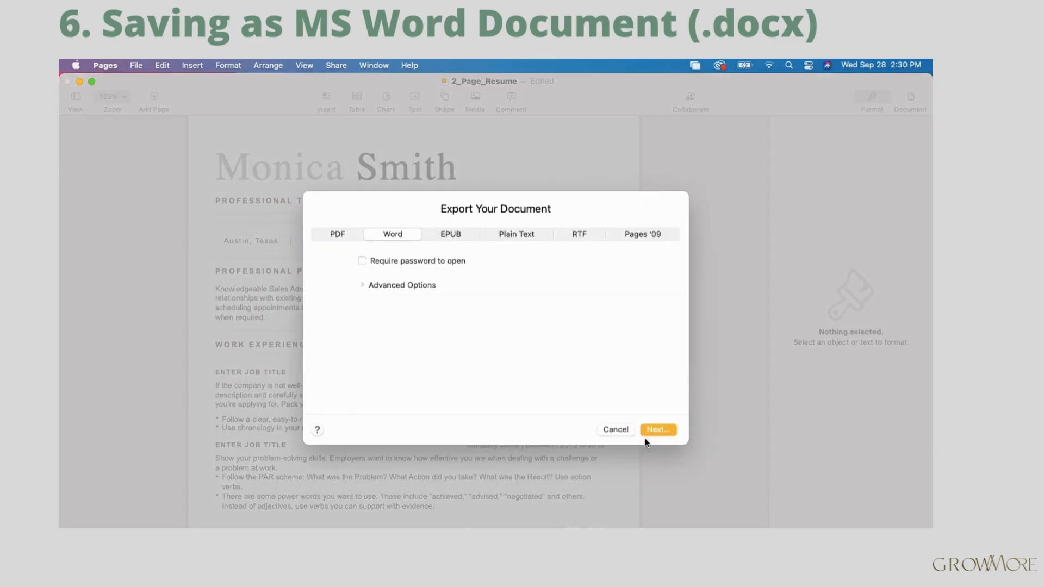
click(658, 430)
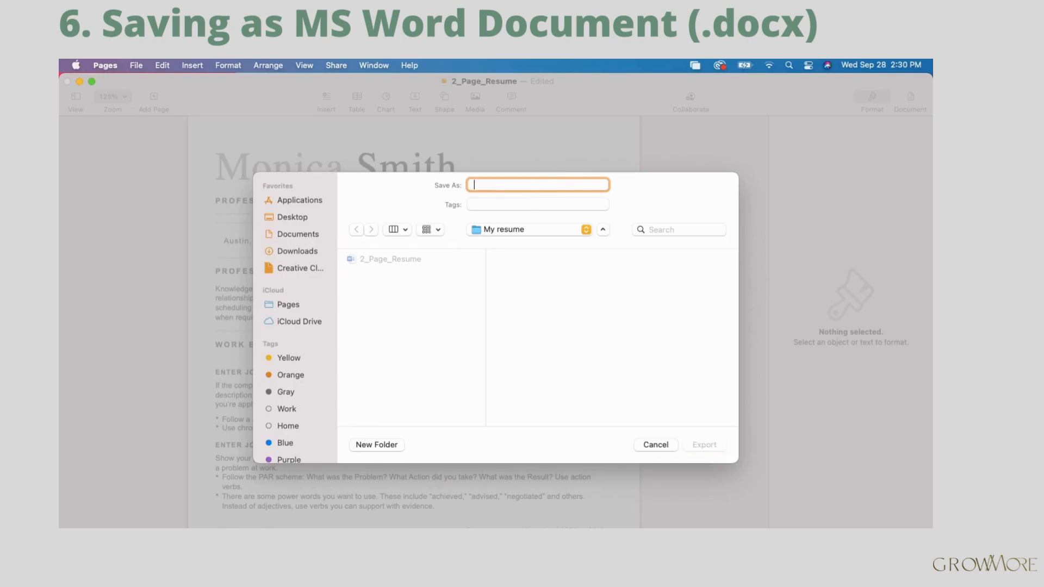
text(Monica_Smith_)
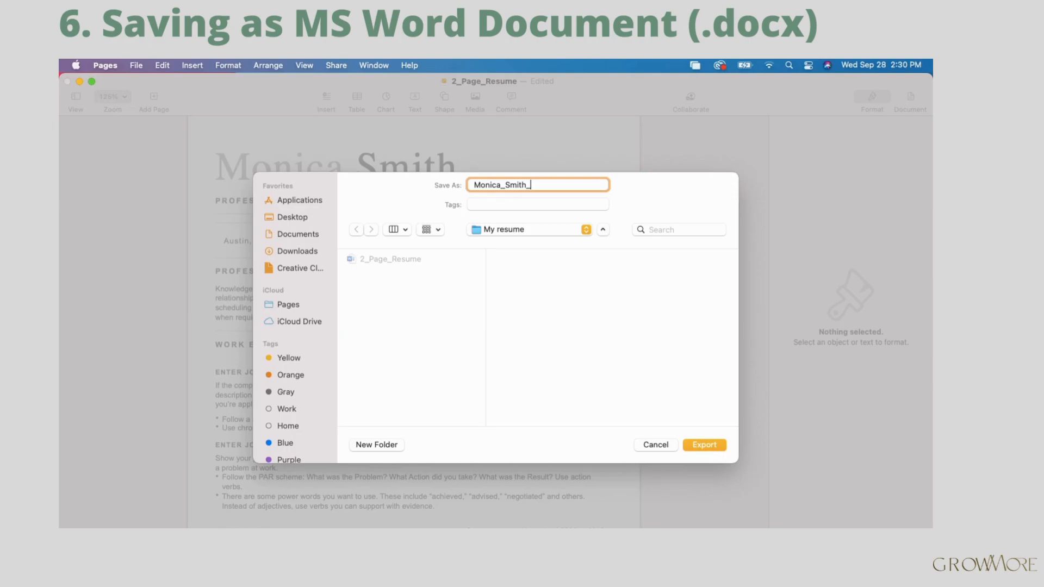
text(Resume)
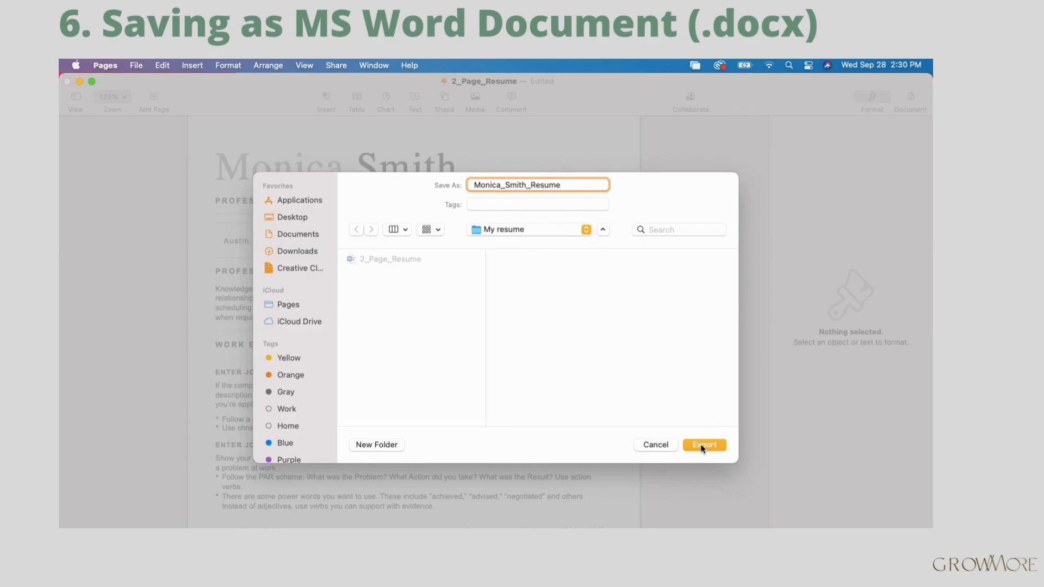
click(703, 444)
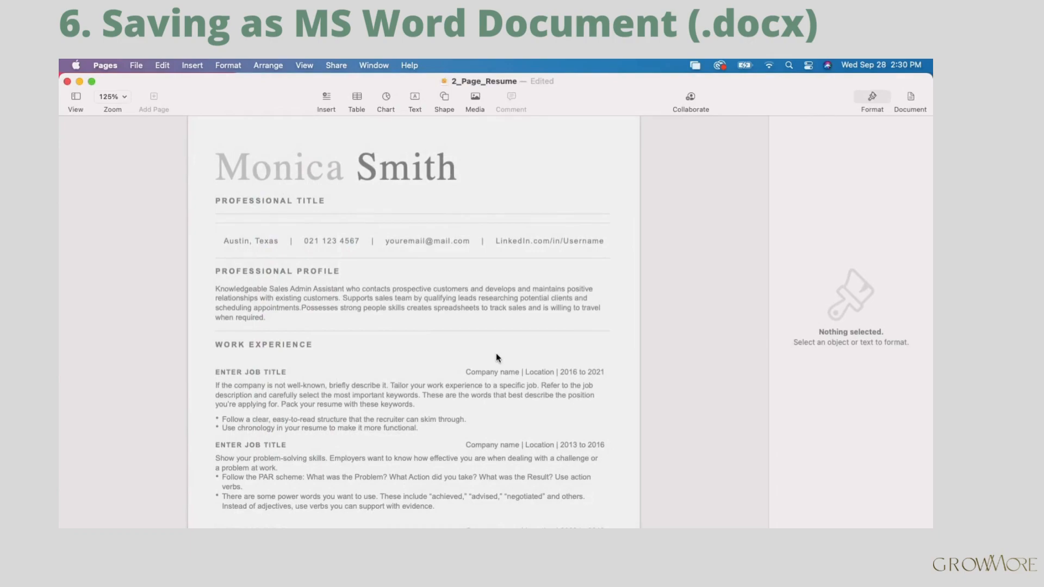
click(263, 344)
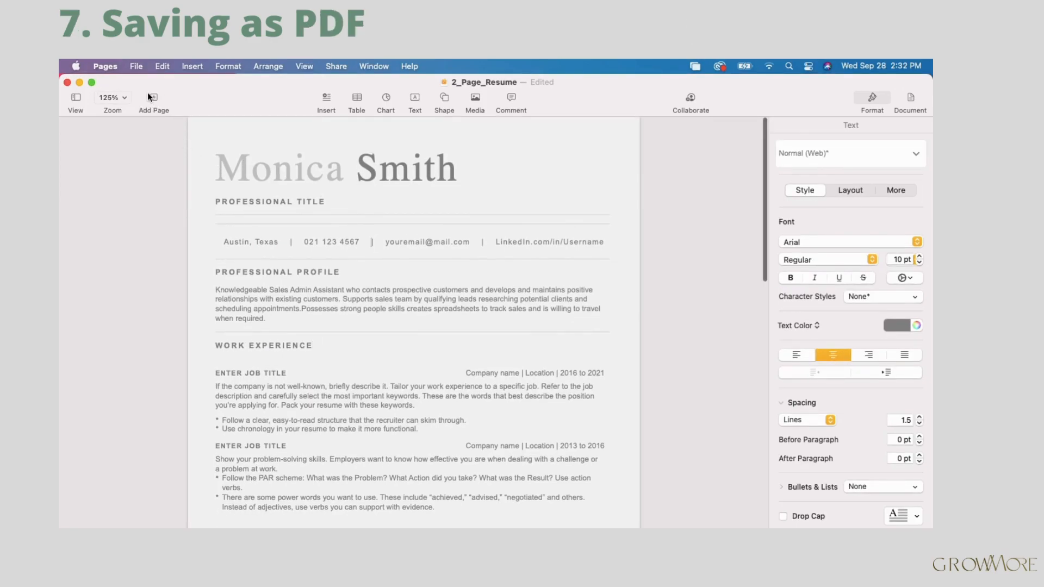
Choose PDF as the export format for the resume
click(136, 66)
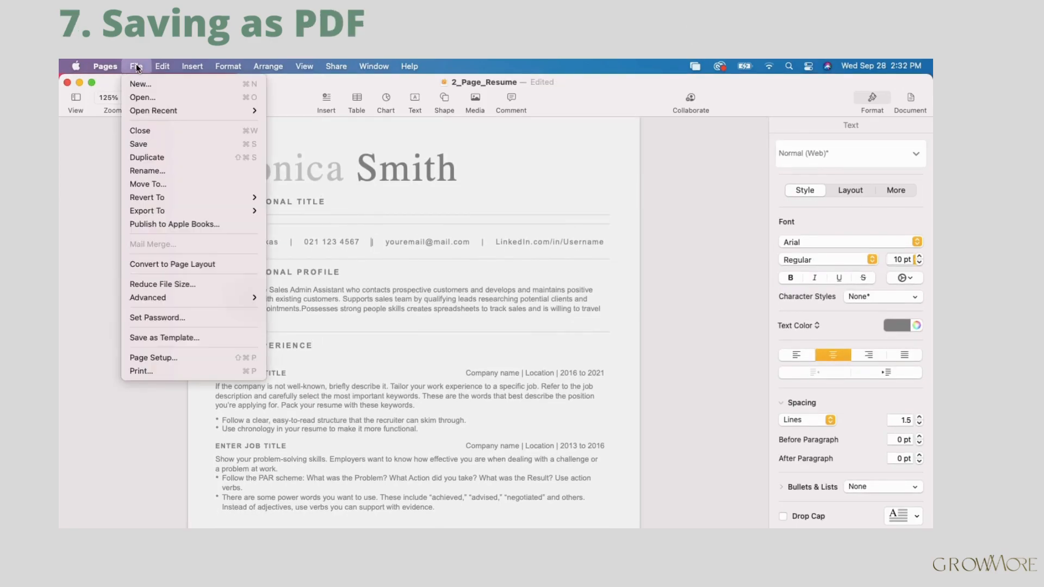
click(146, 210)
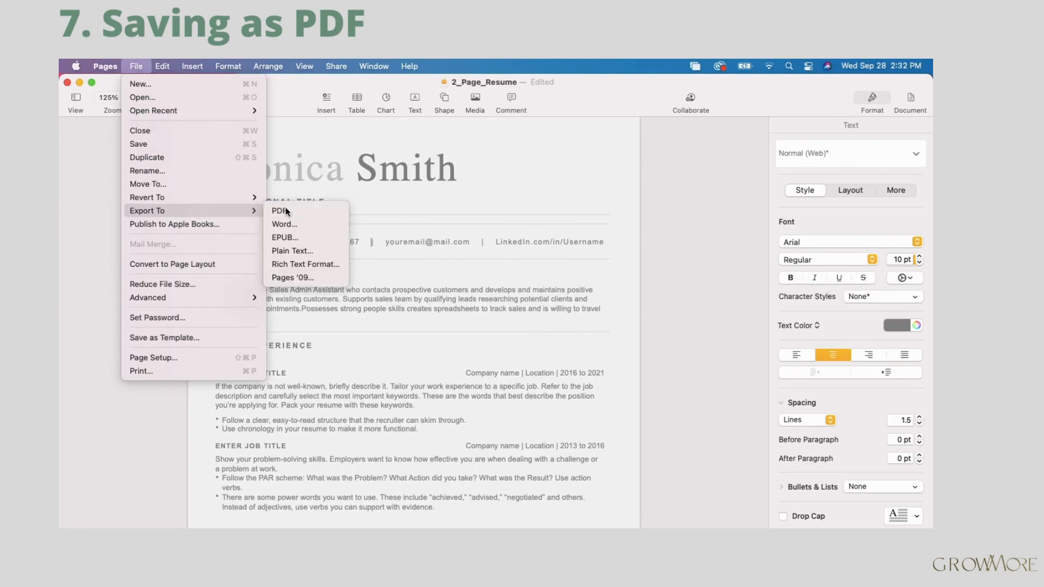
click(281, 211)
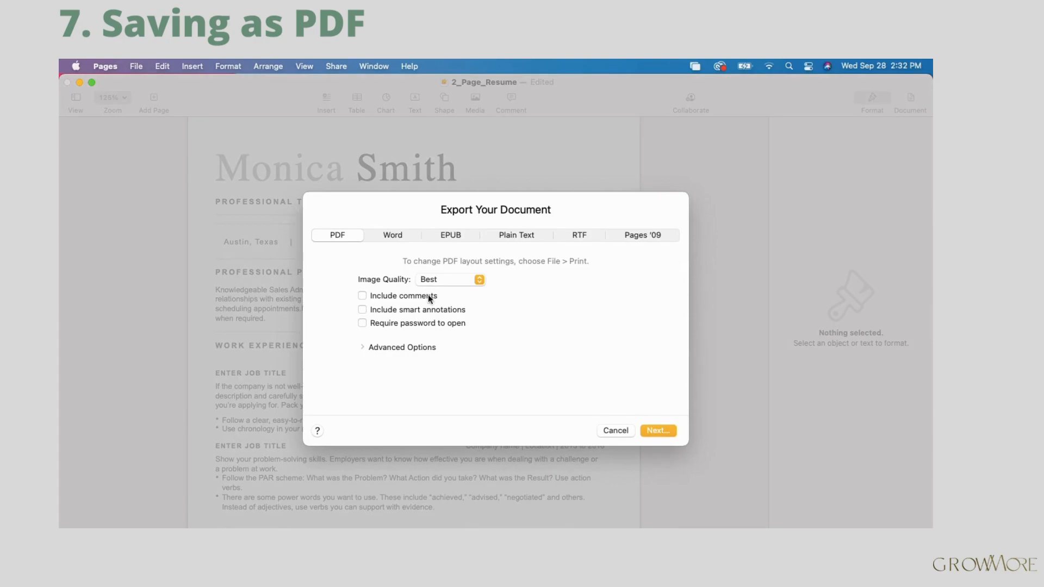
mouse_move(466, 279)
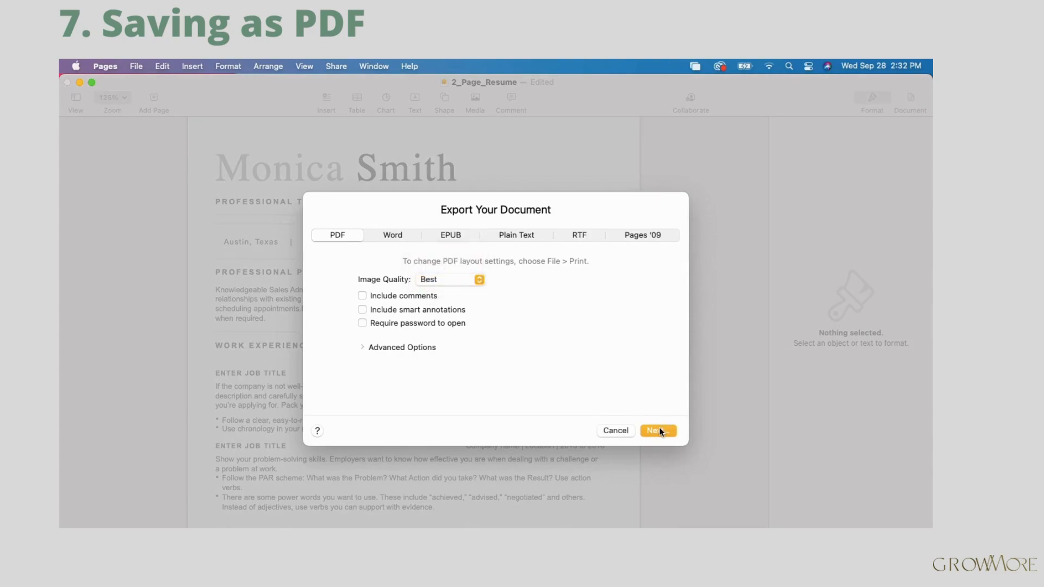
click(658, 430)
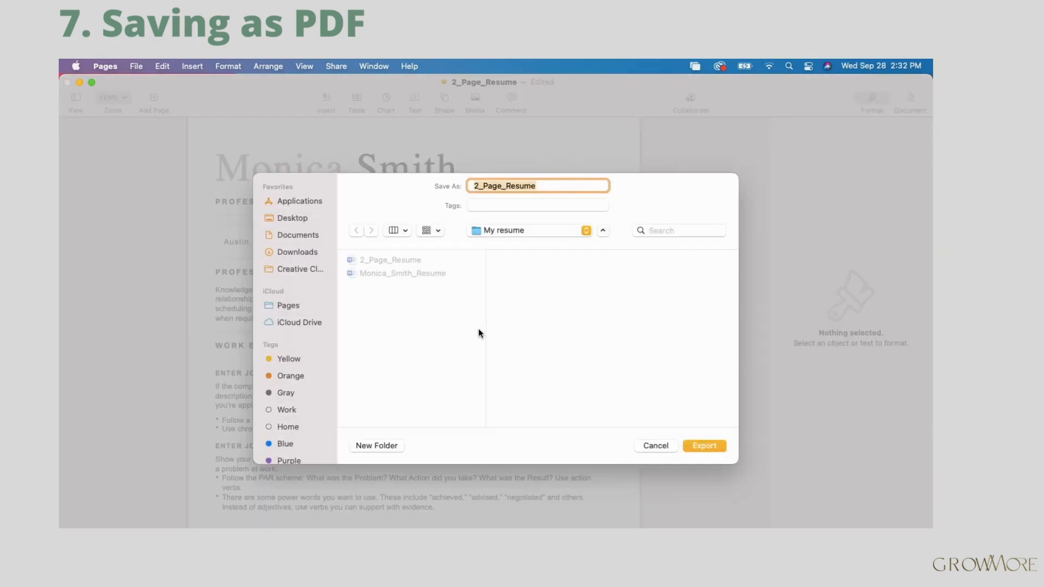
mouse_move(578, 169)
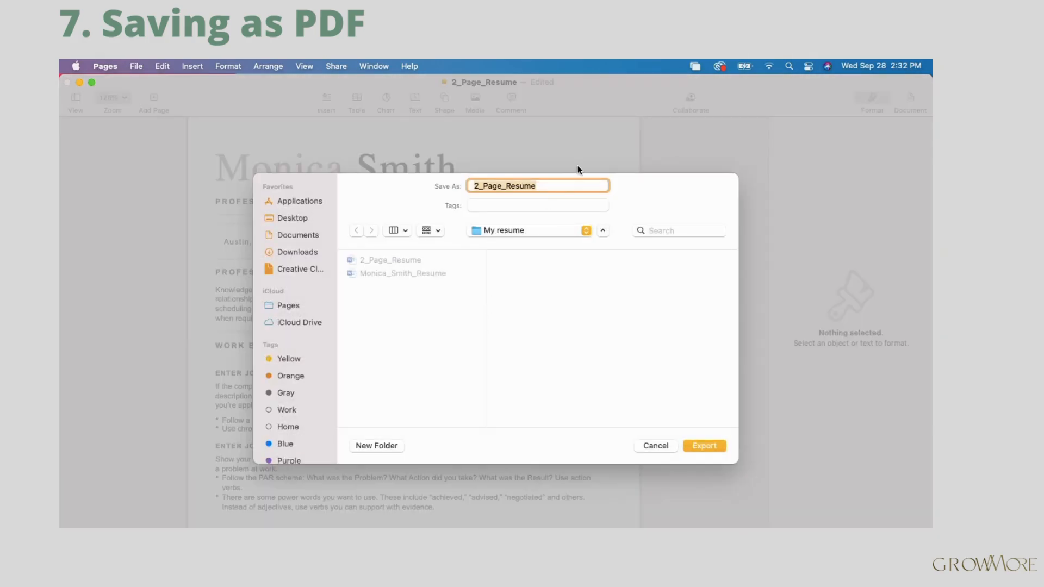
text(Monica_)
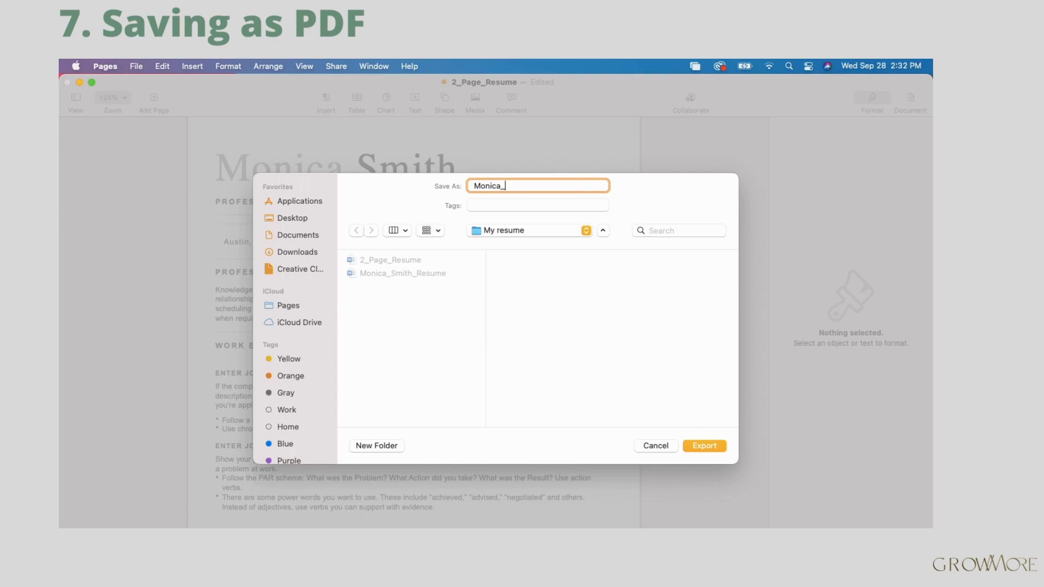
text(Smith)
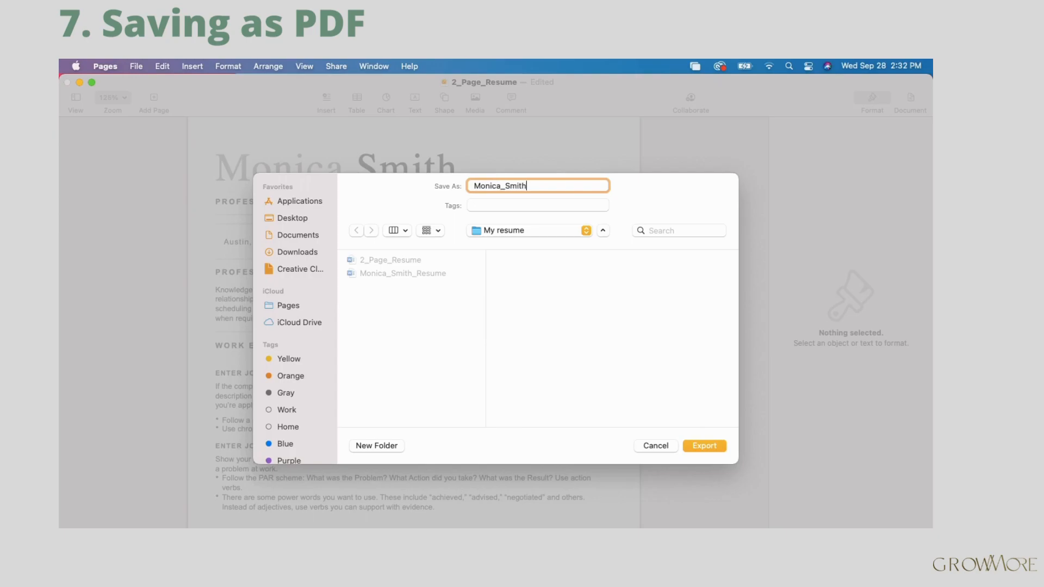
text(_Resume)
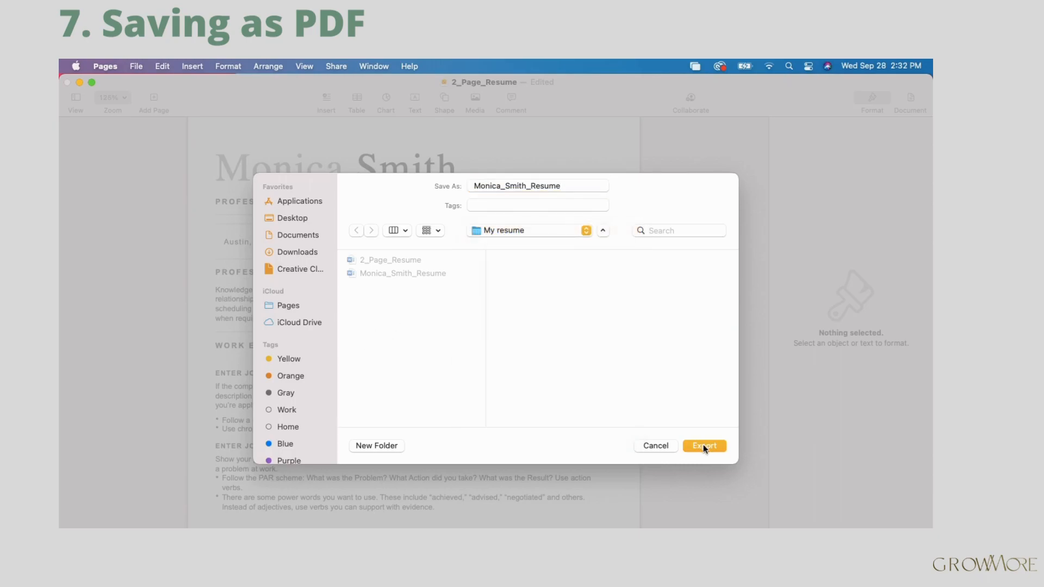
click(703, 445)
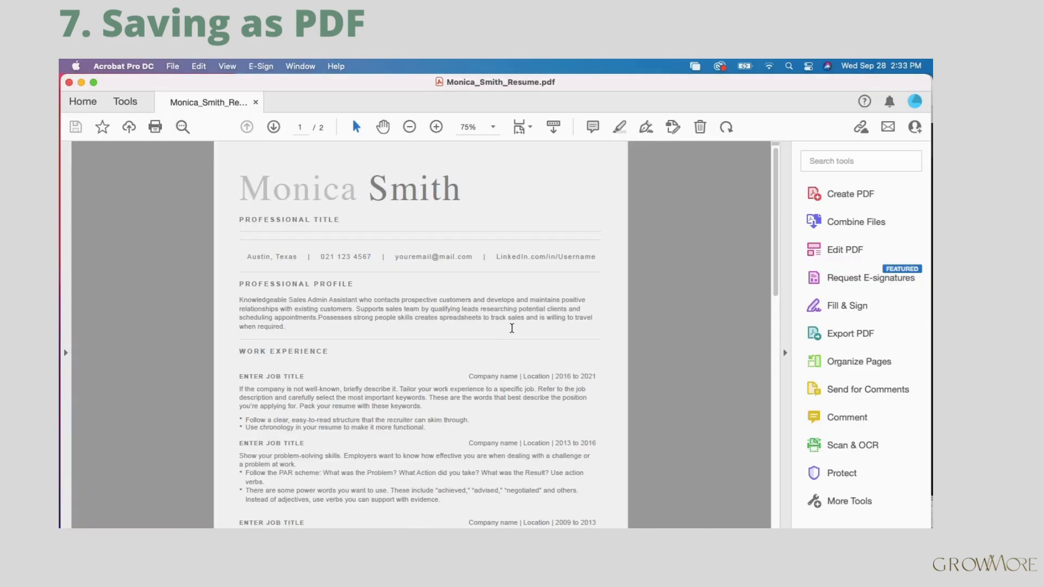
scroll(down, 3)
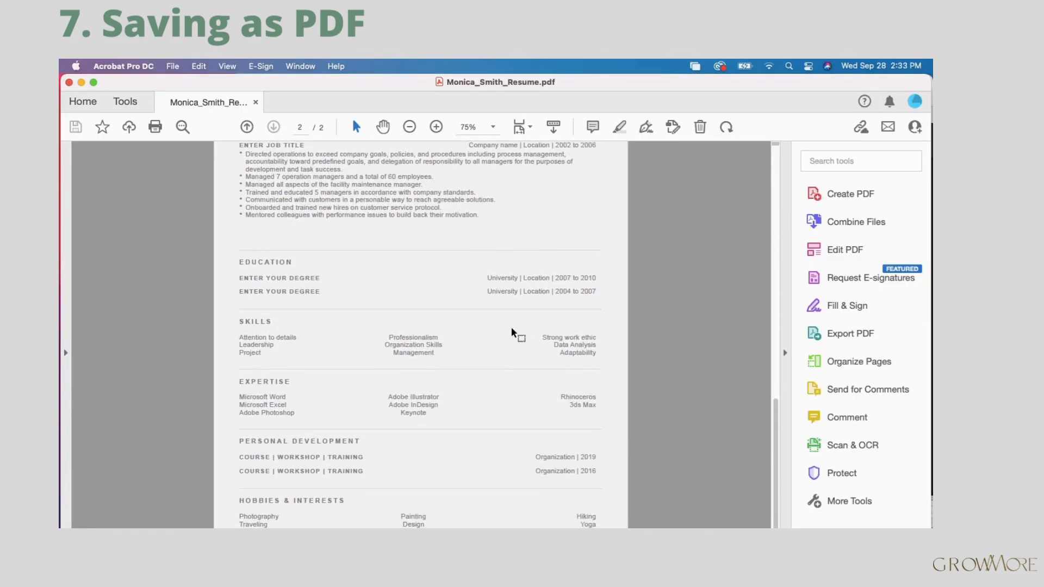
click(246, 126)
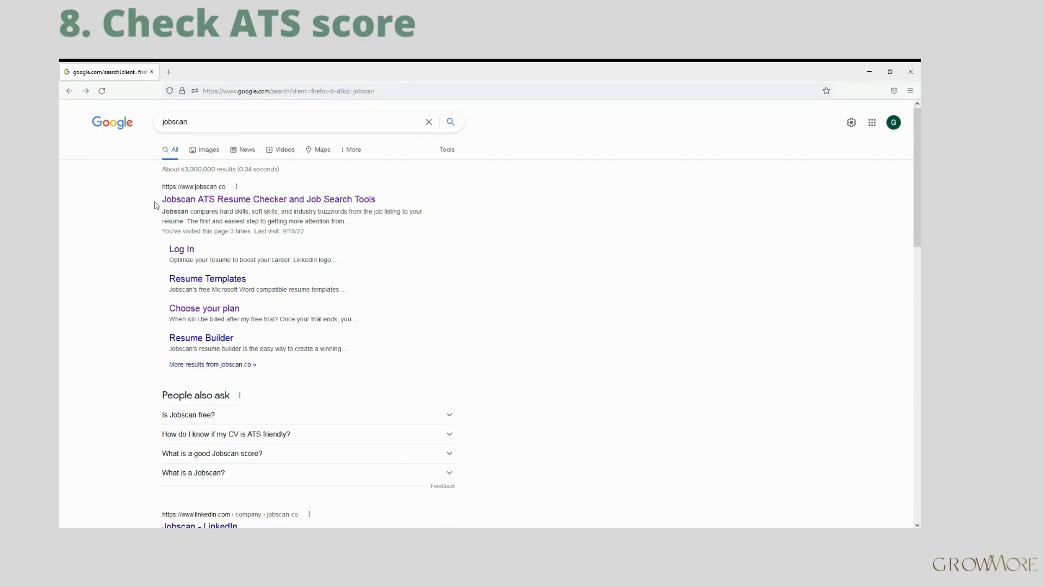
mouse_move(268, 199)
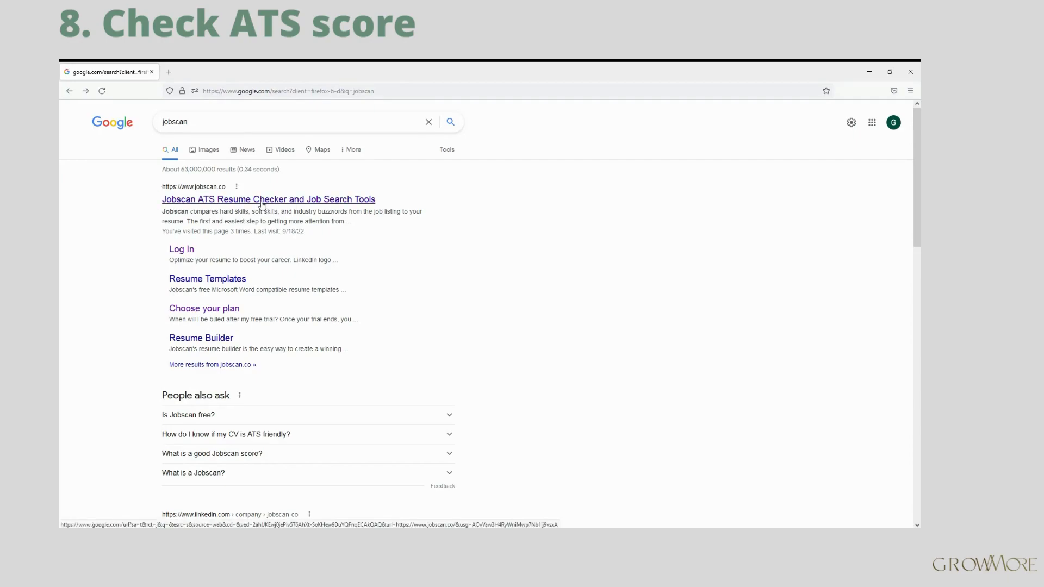
Follow the Jobscan ATS Resume Checker result and scroll through its home page
click(268, 199)
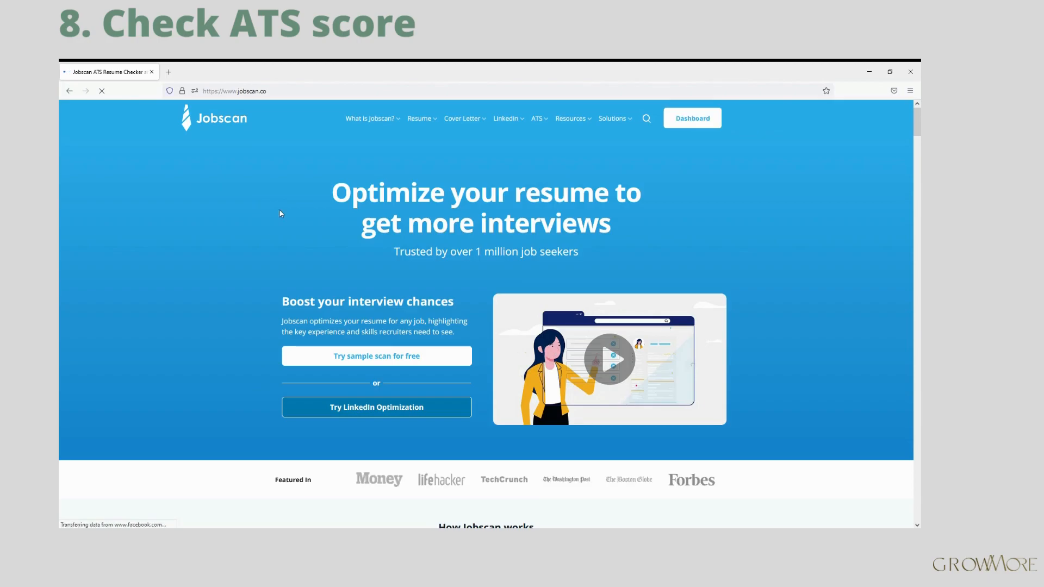
scroll(down, 3)
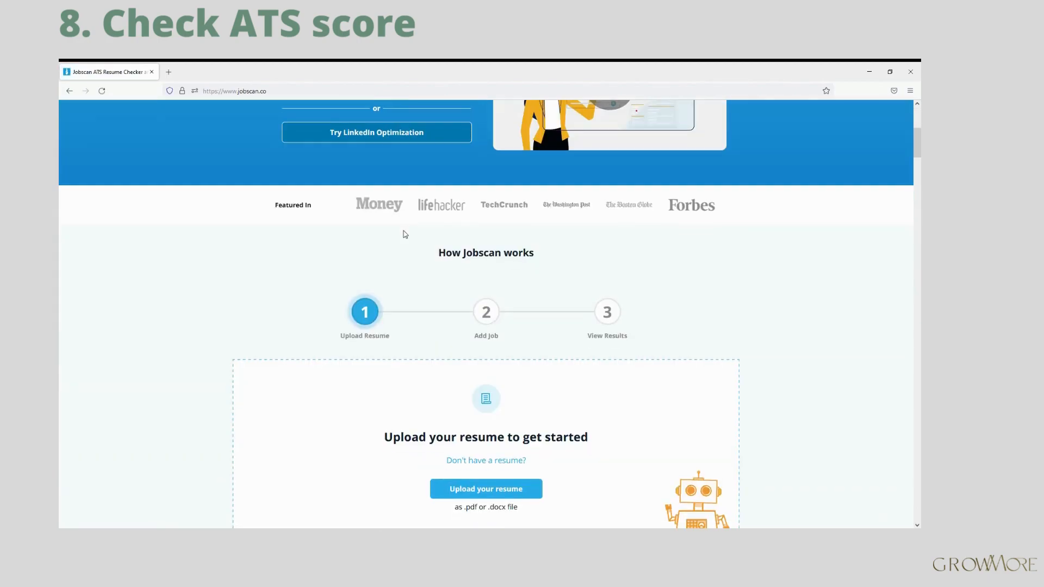
scroll(down, 3)
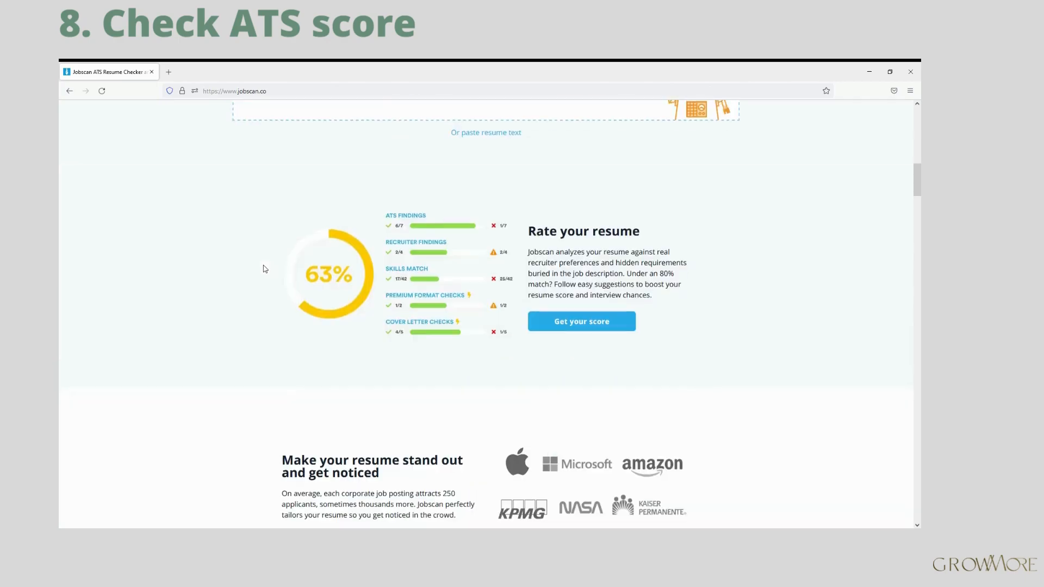
scroll(up, 3)
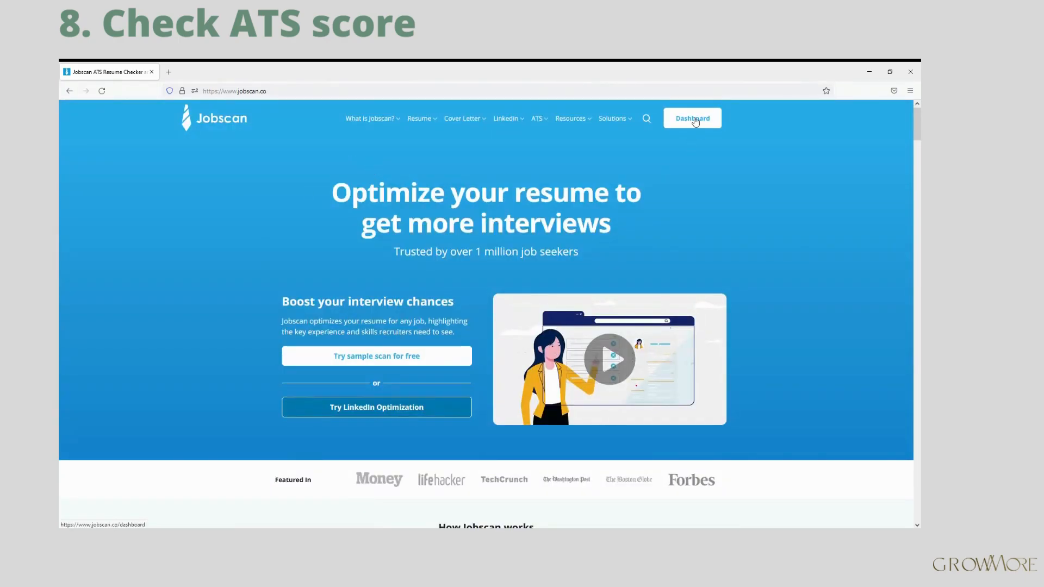
From the Jobscan dashboard, start a new scan and upload the one-page resume file
click(691, 118)
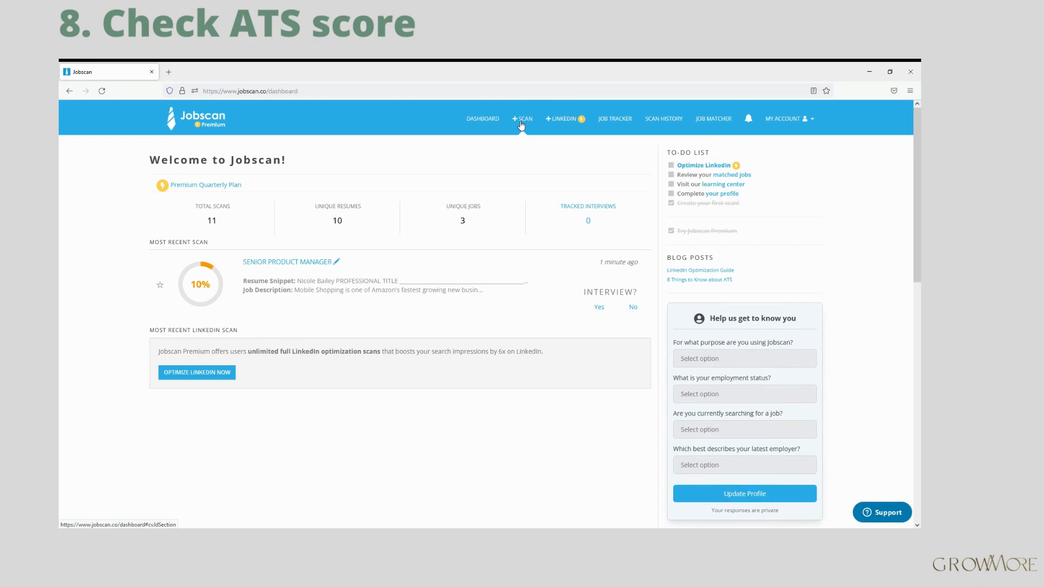
click(522, 119)
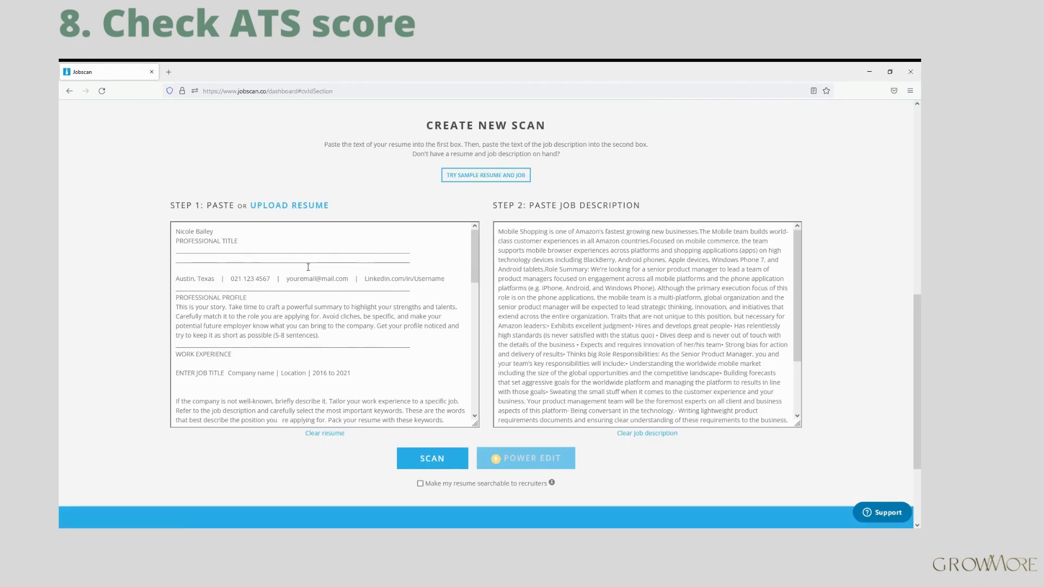
mouse_move(297, 327)
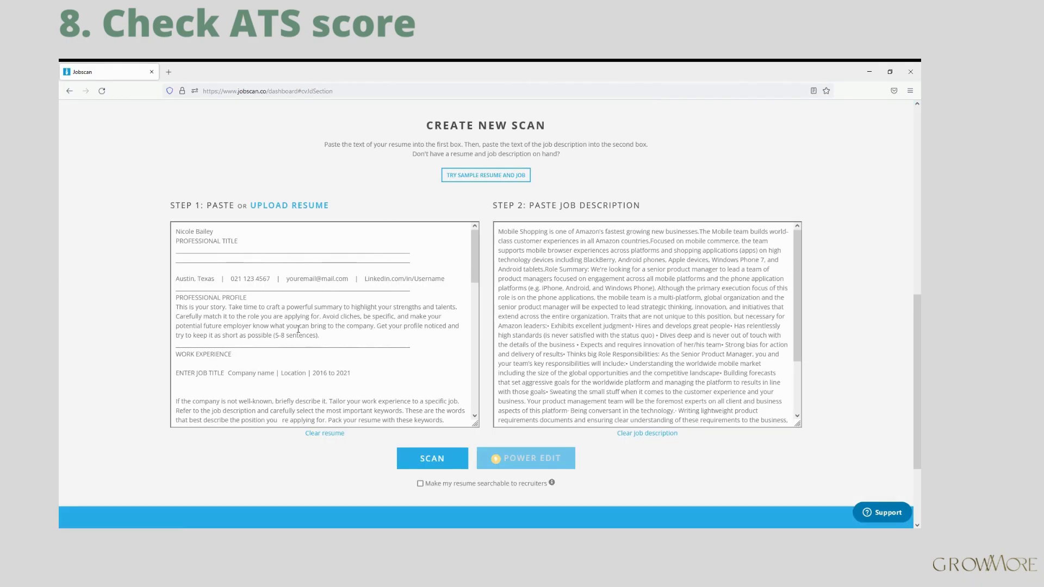
click(289, 205)
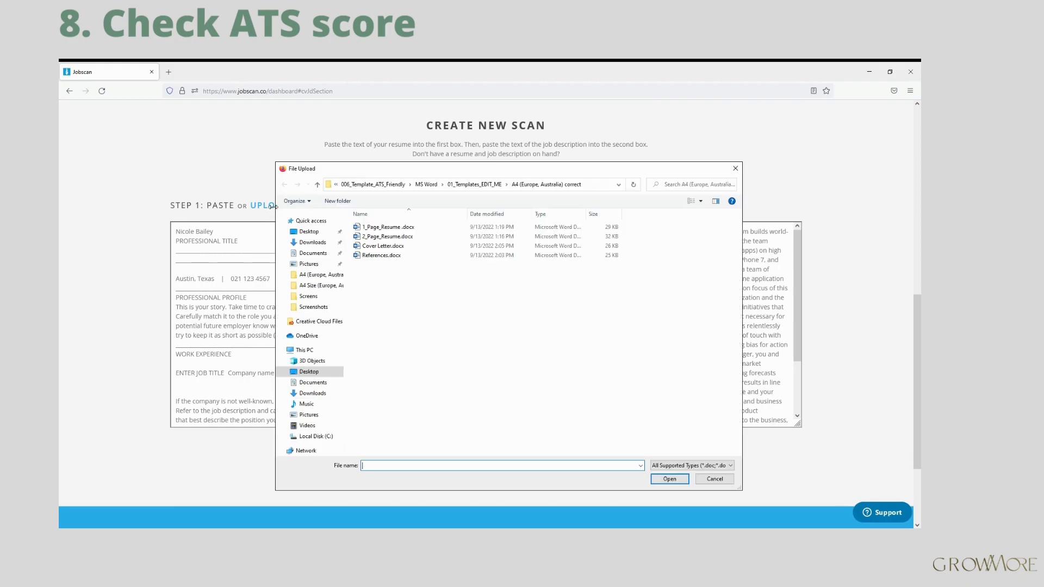
click(387, 226)
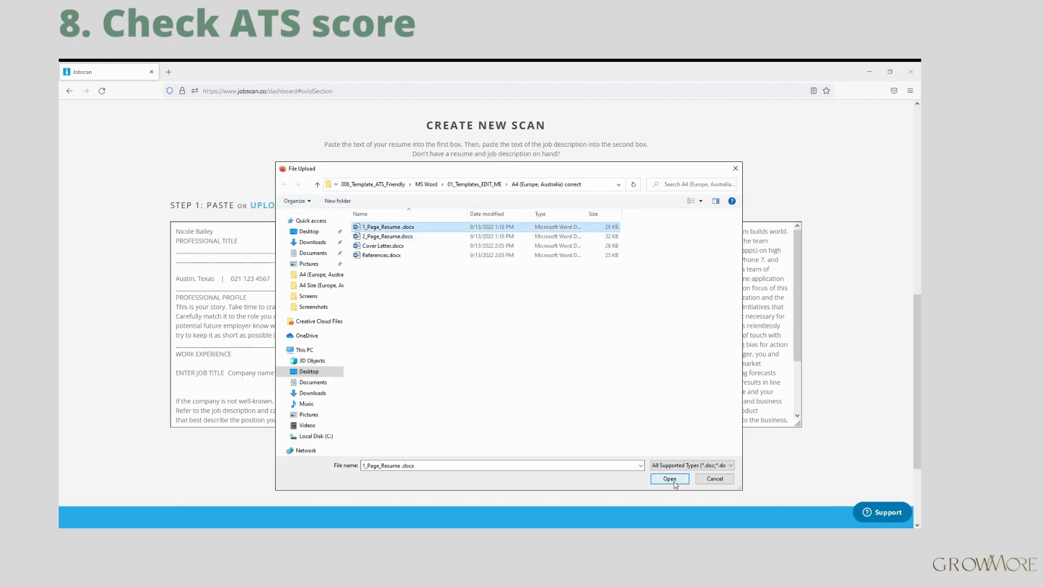
click(669, 478)
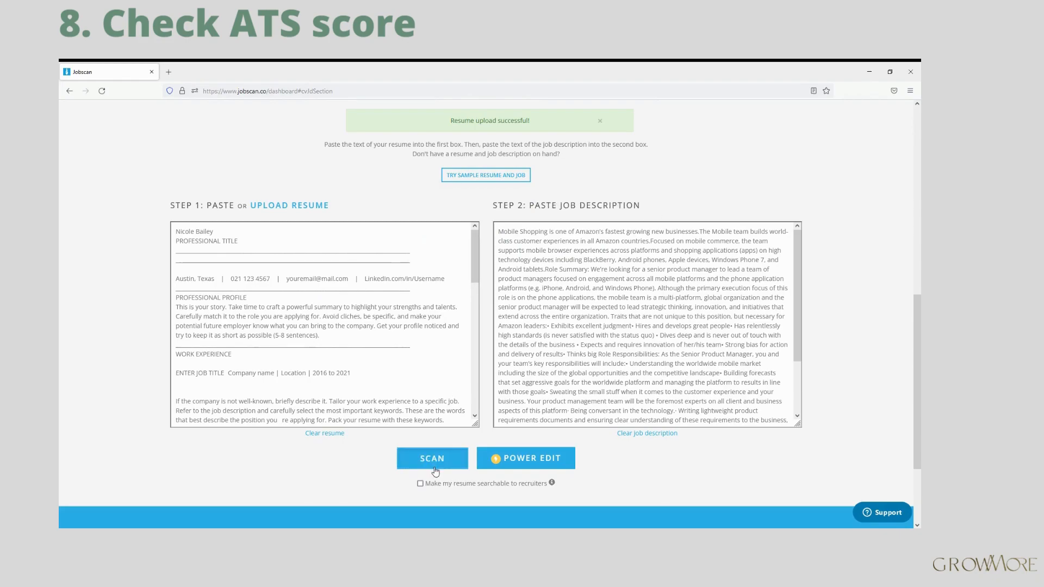
Run the scan and review the Searchability, Skills, Recruiter tips and Formatting results
click(431, 458)
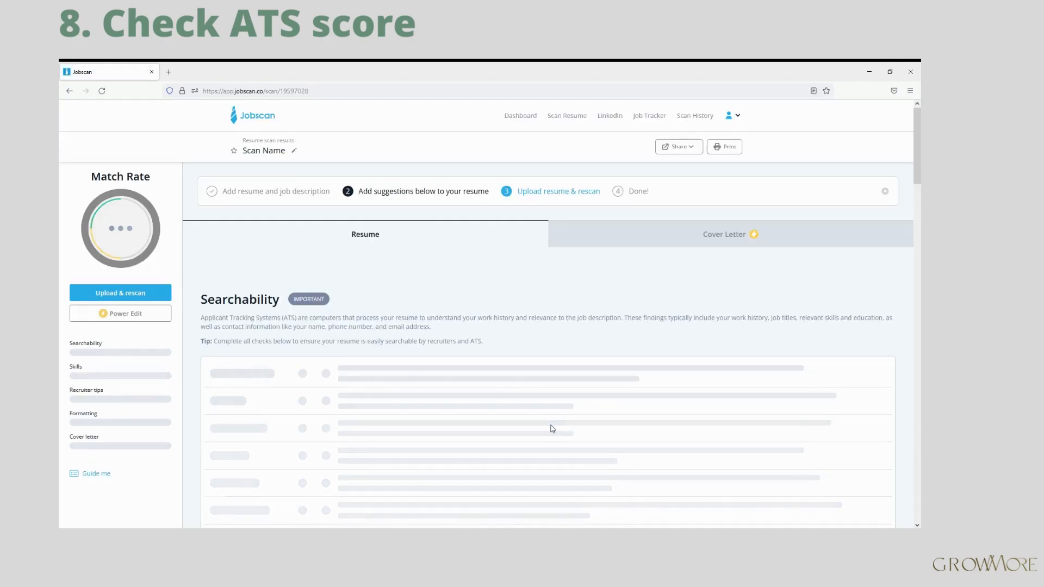
mouse_move(421, 313)
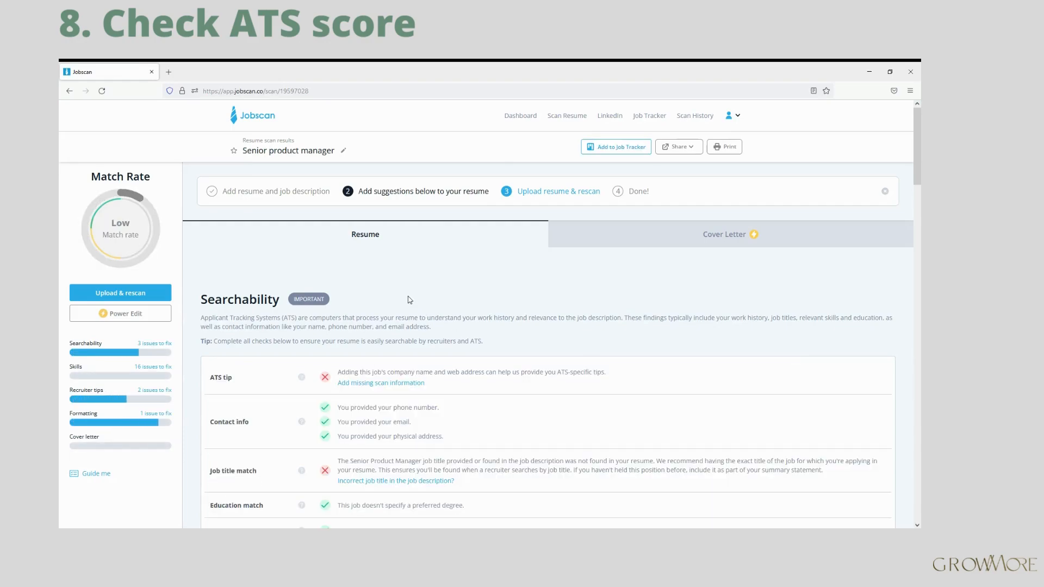
scroll(down, 3)
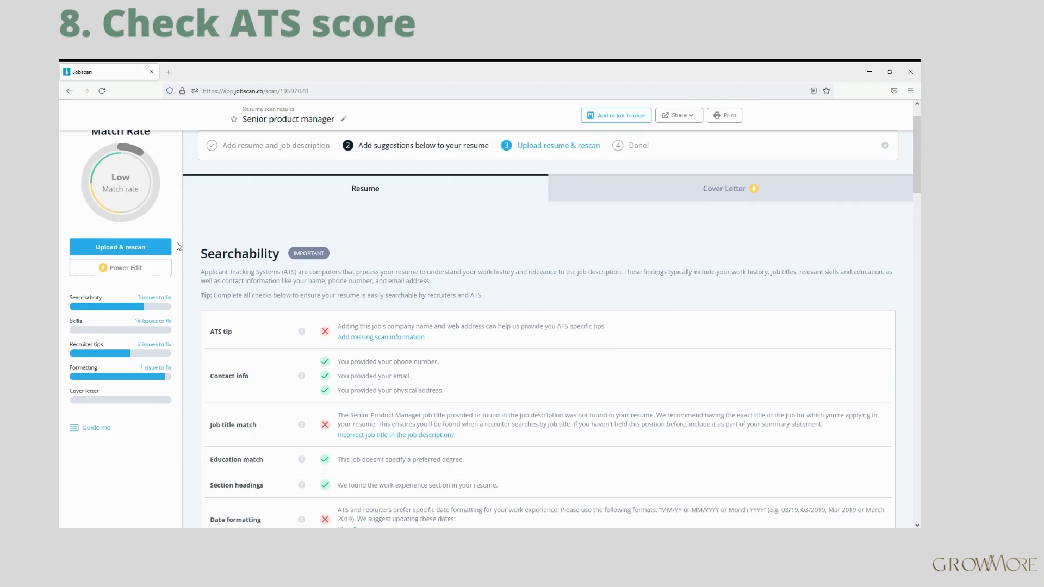
scroll(down, 3)
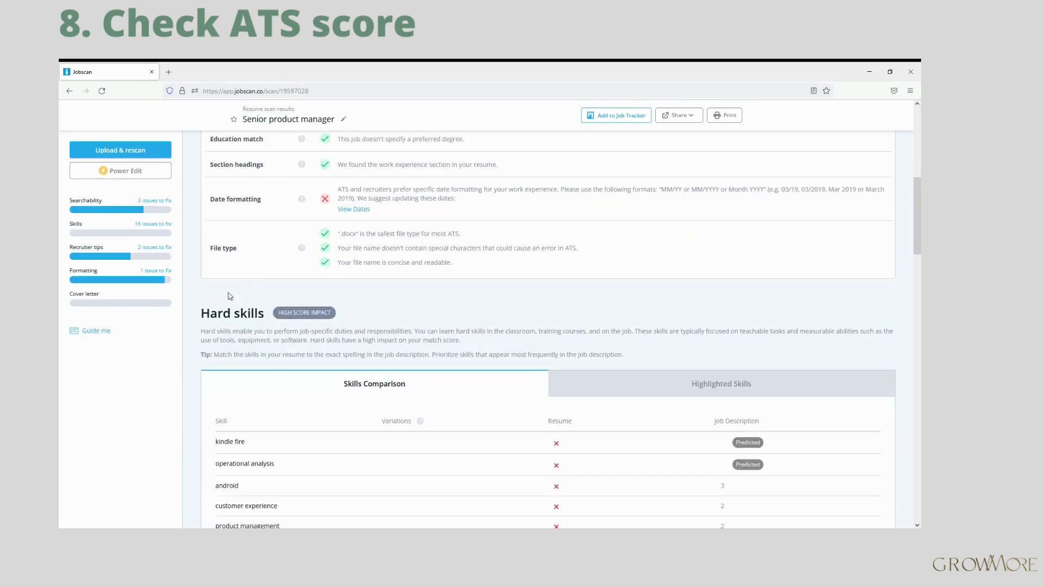
scroll(down, 3)
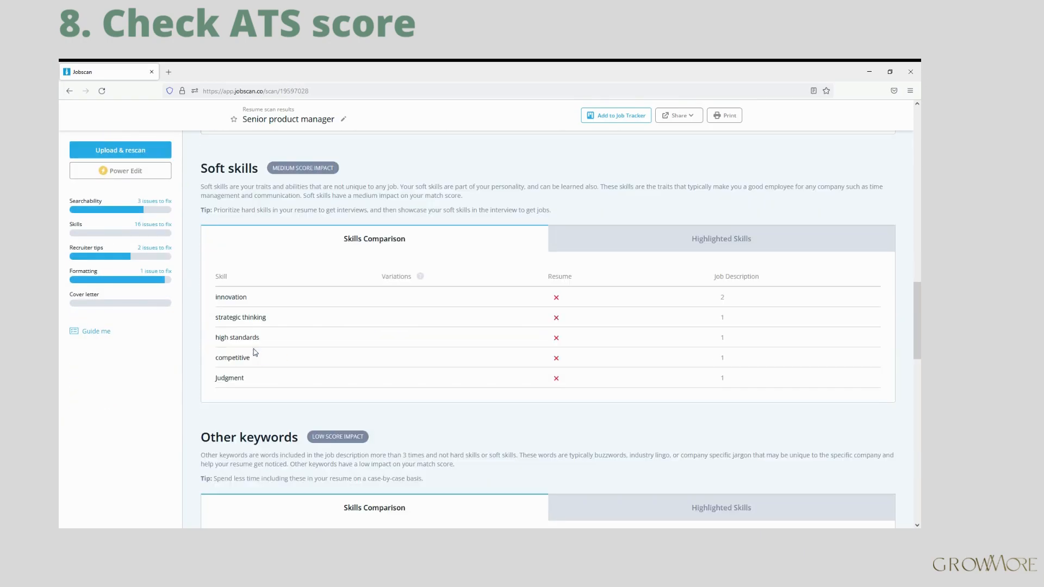
scroll(down, 3)
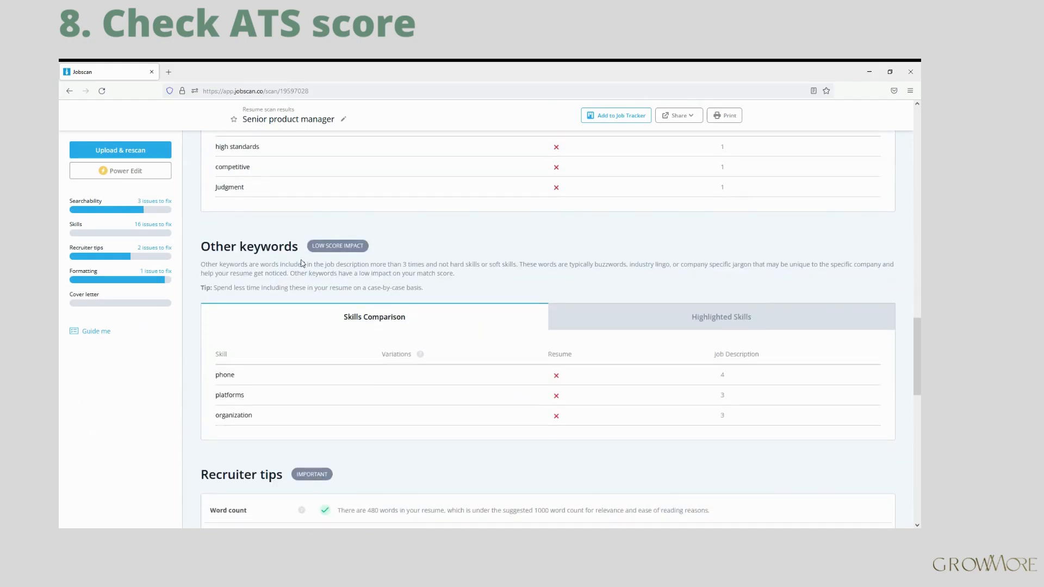
scroll(down, 3)
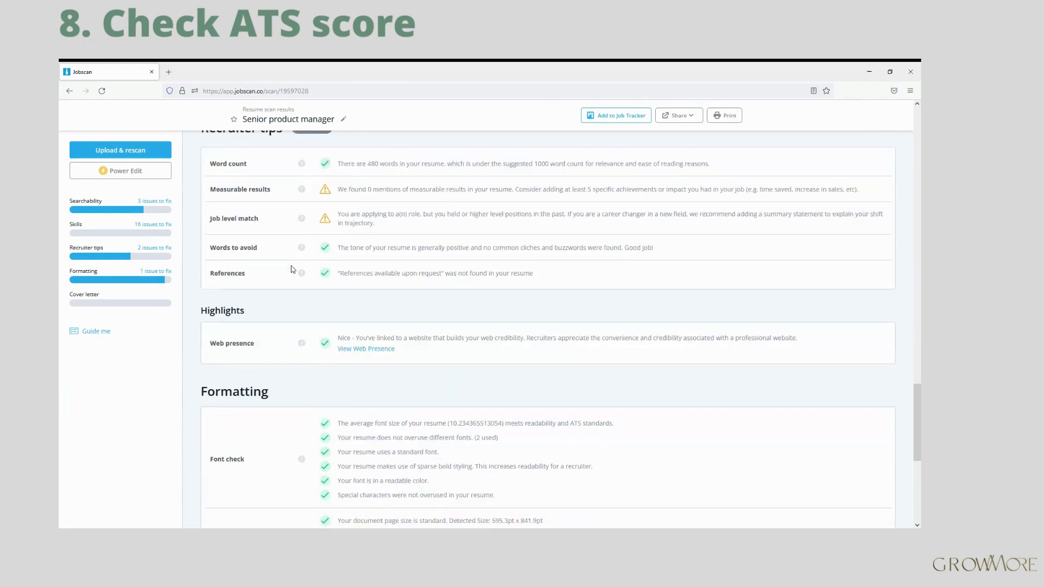
scroll(down, 3)
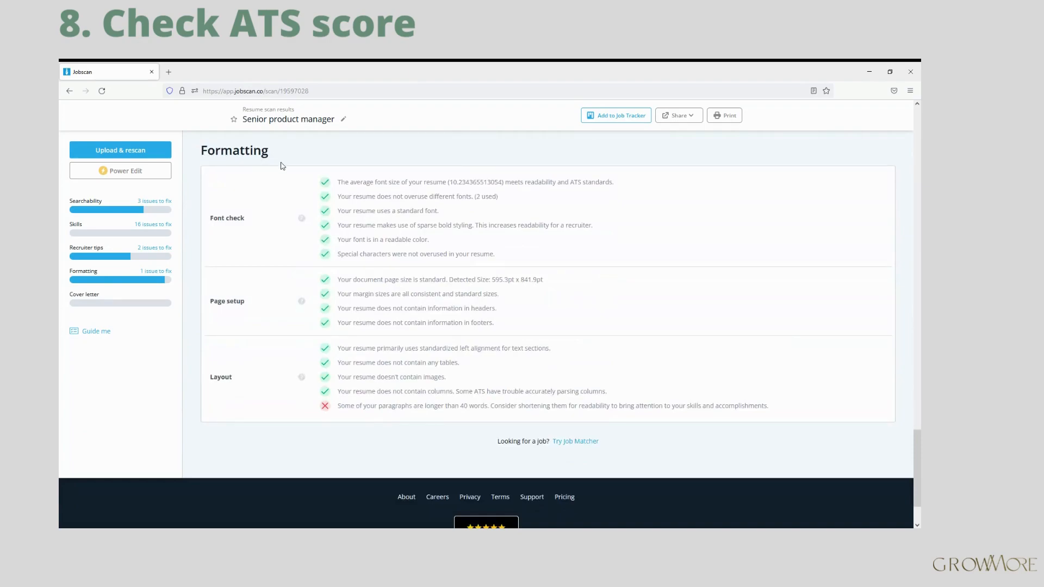
mouse_move(347, 423)
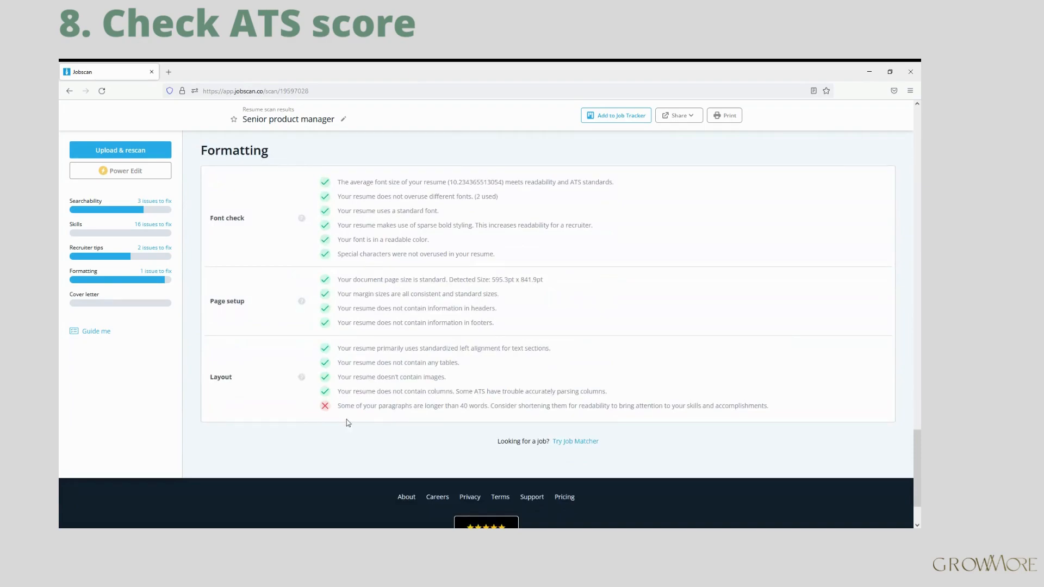
mouse_move(557, 457)
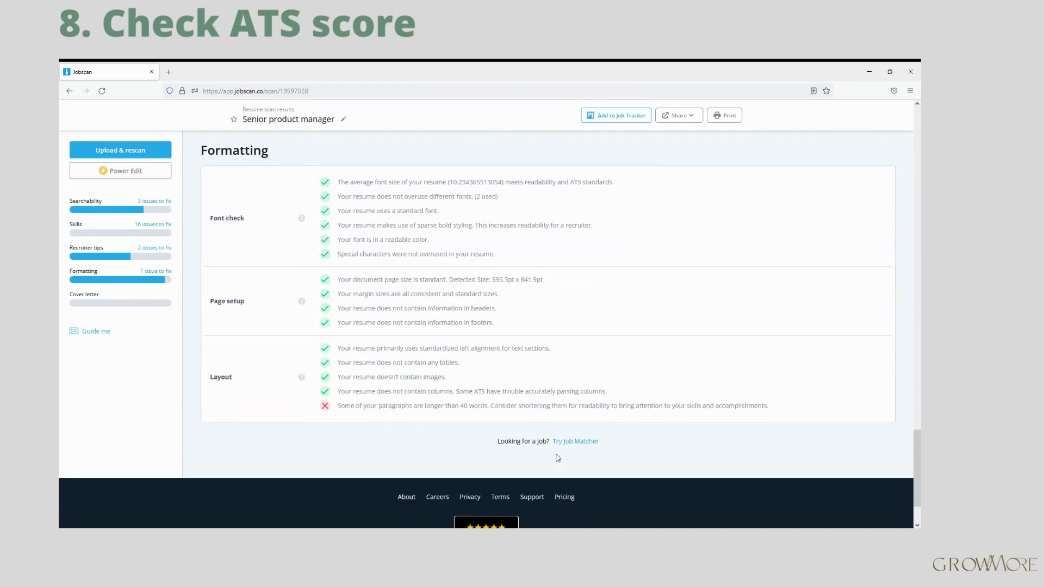
mouse_move(504, 473)
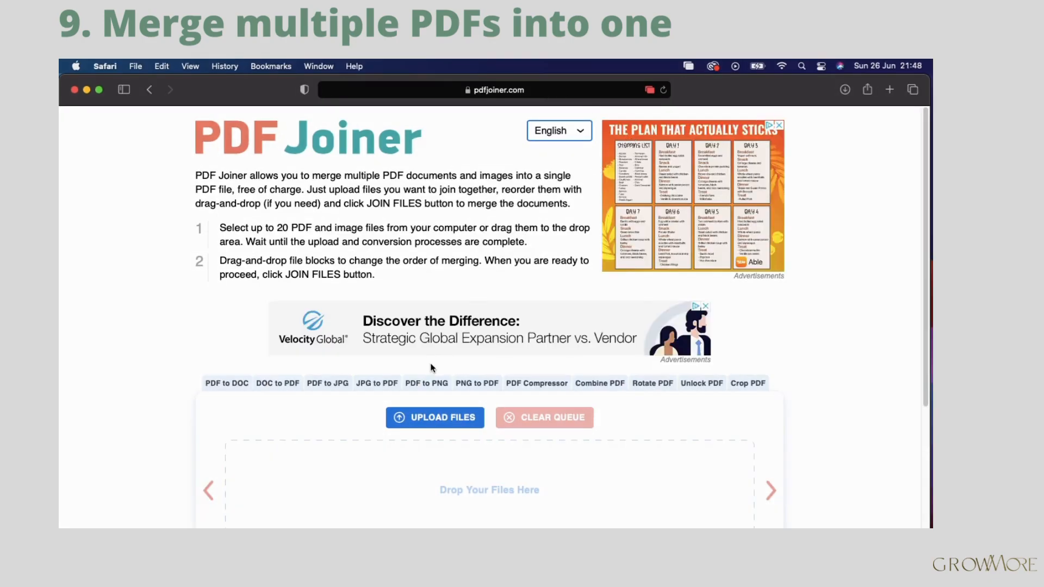
mouse_move(435, 418)
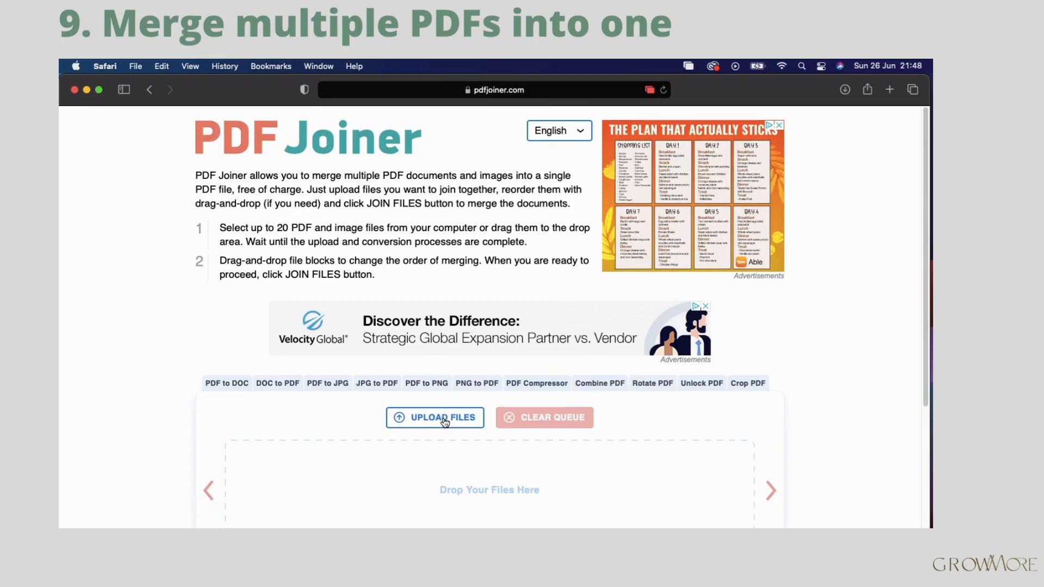
click(435, 417)
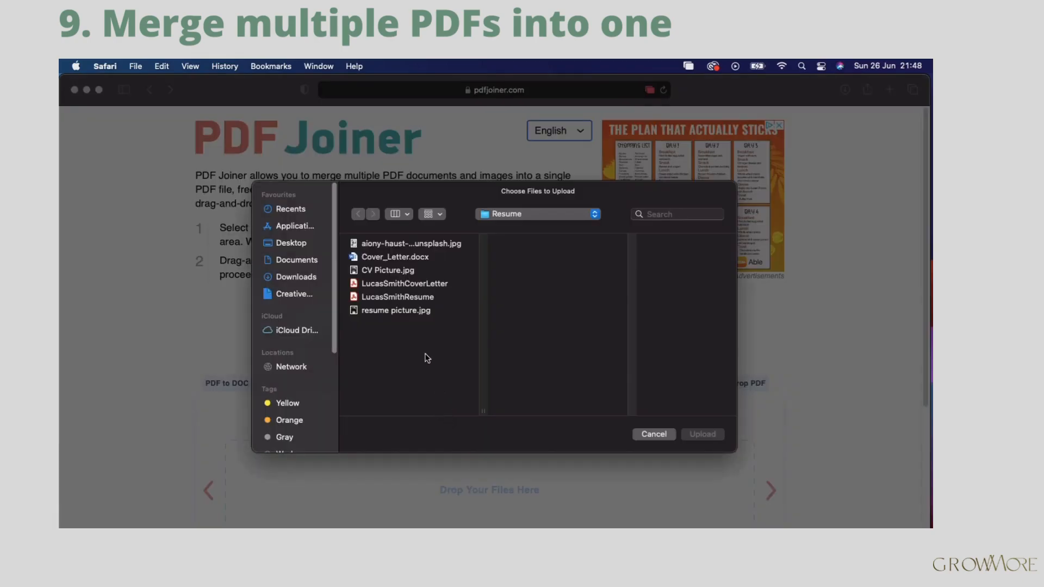
mouse_move(423, 337)
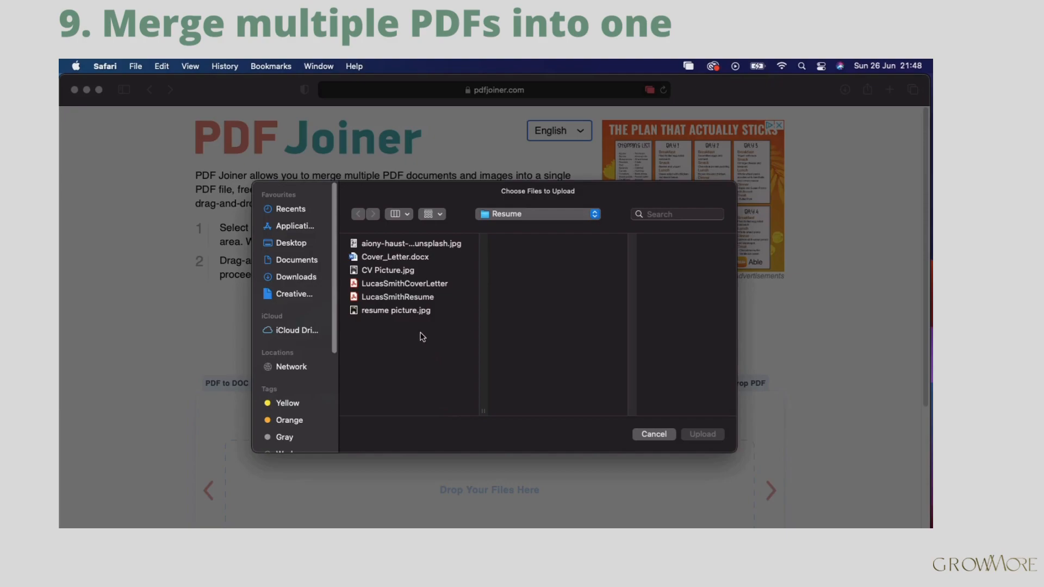
click(404, 283)
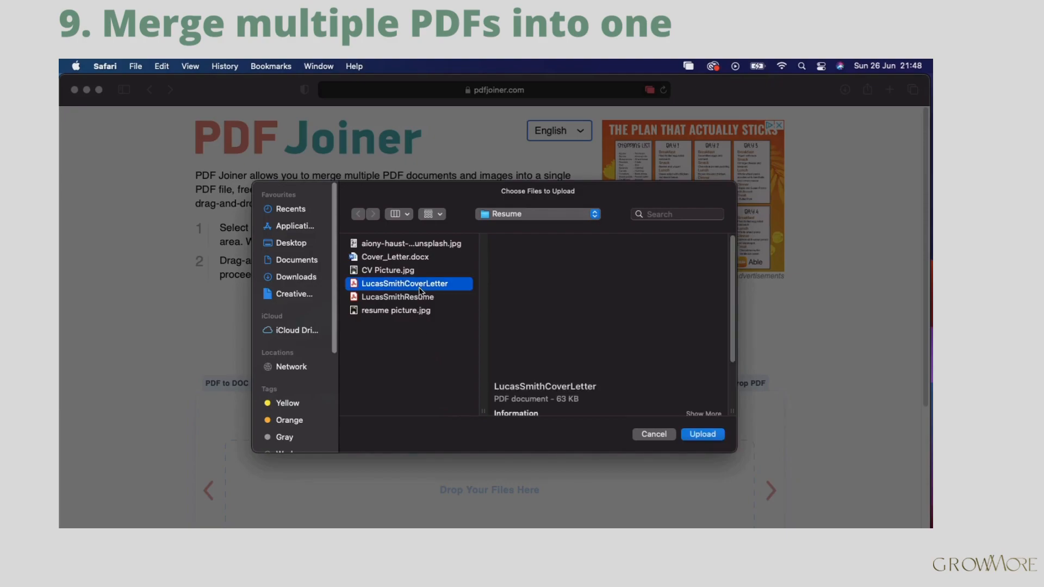
click(397, 296)
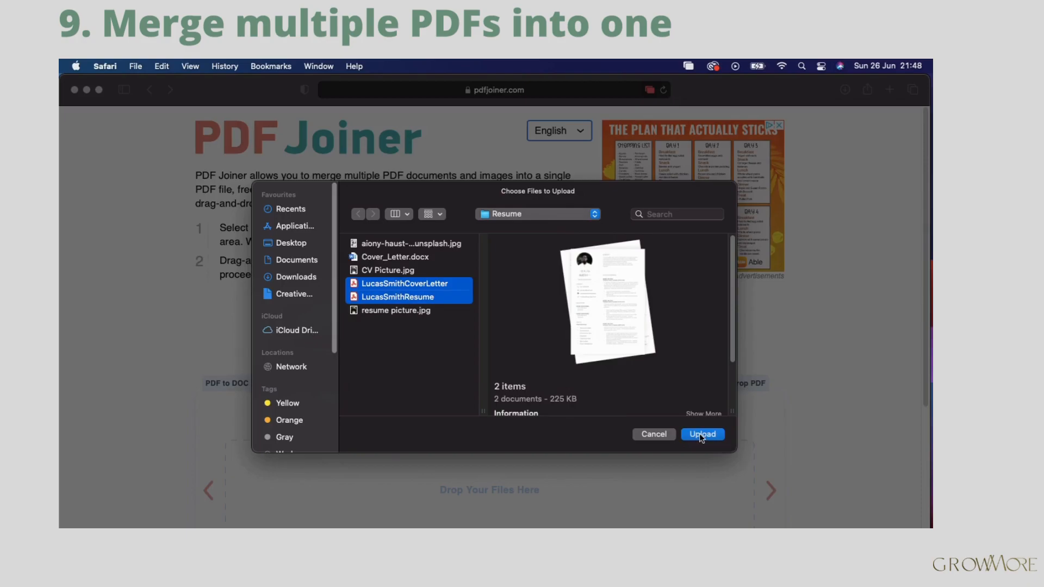
click(702, 434)
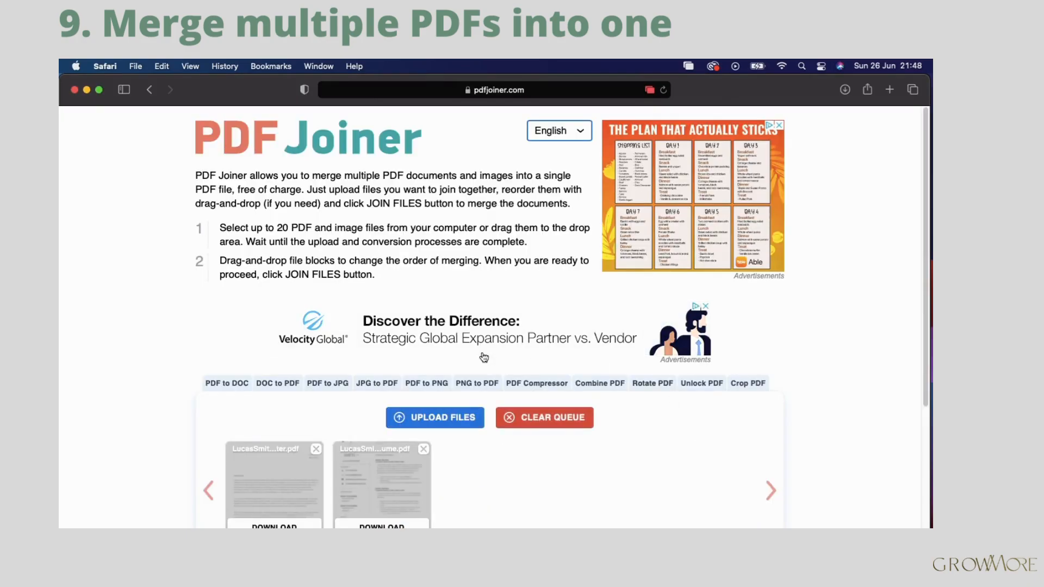
Join the queued resume and cover letter PDFs and allow Safari to download the merged file
scroll(down, 3)
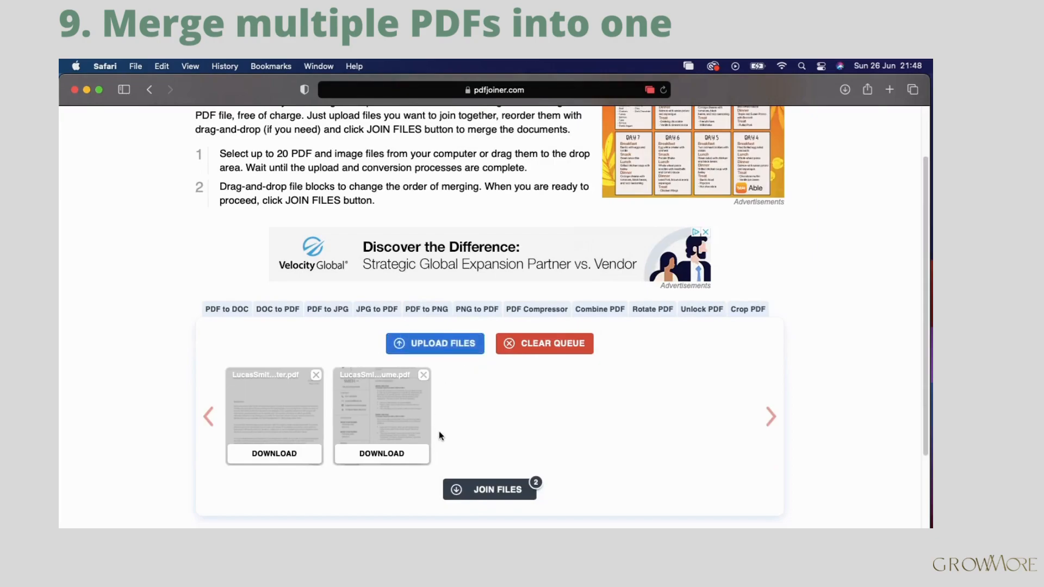
mouse_move(374, 409)
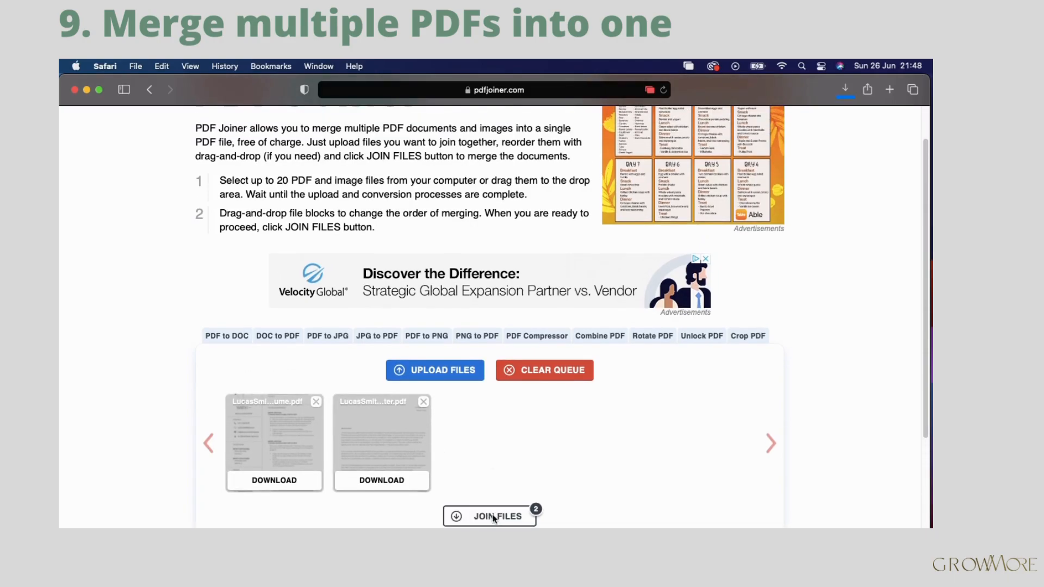
click(496, 516)
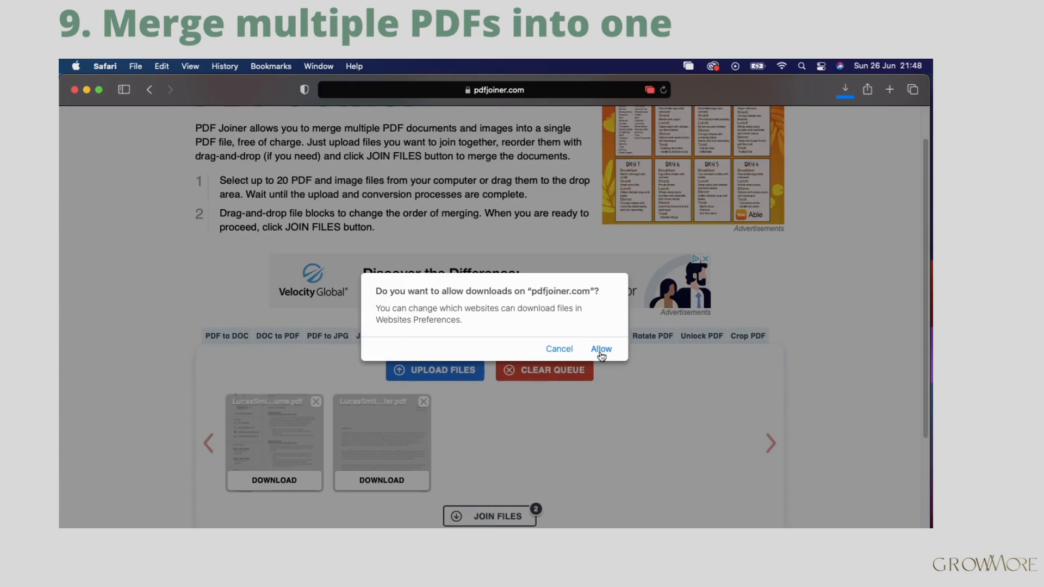
mouse_move(591, 341)
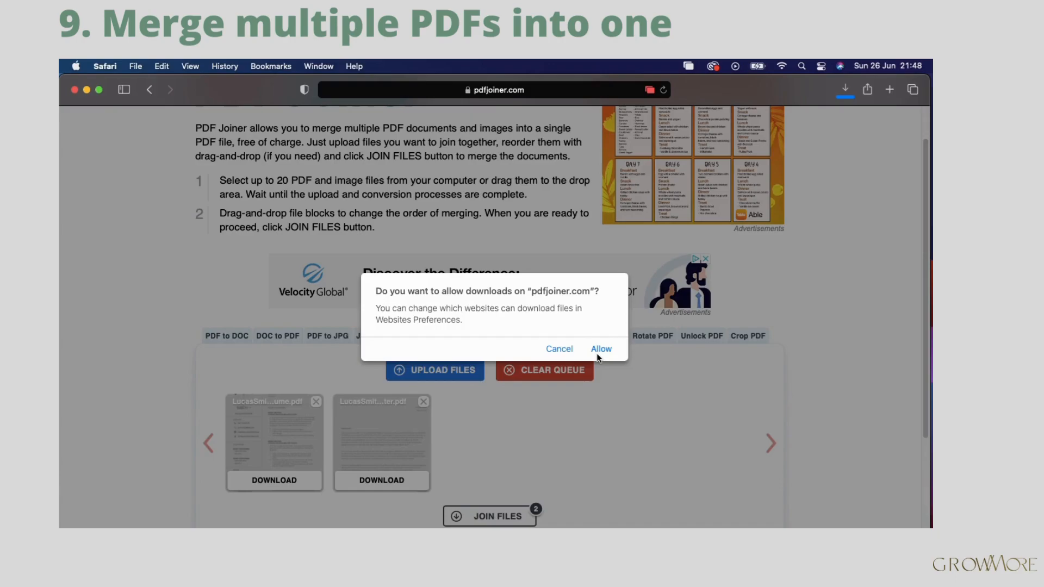
click(599, 349)
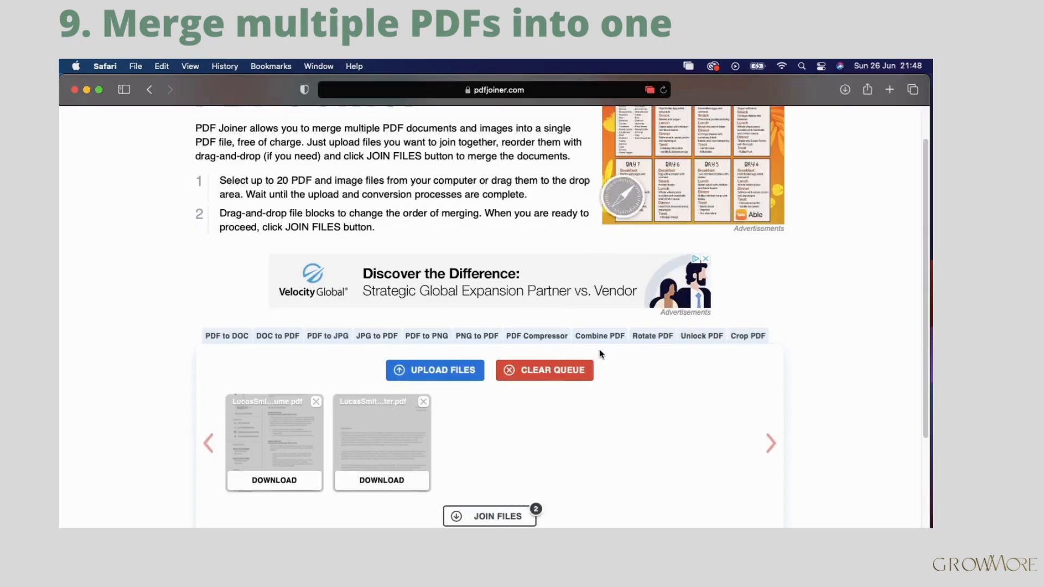